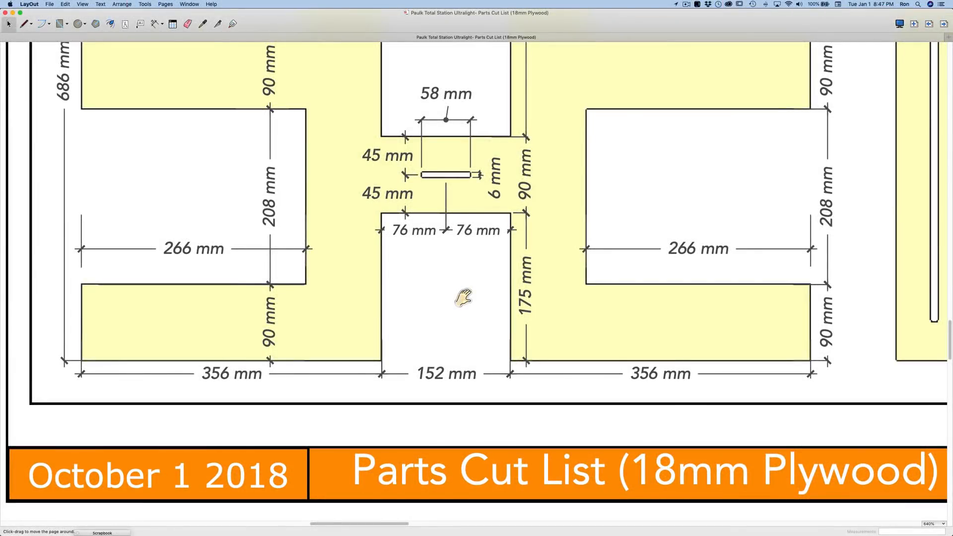
mouse_move(443, 316)
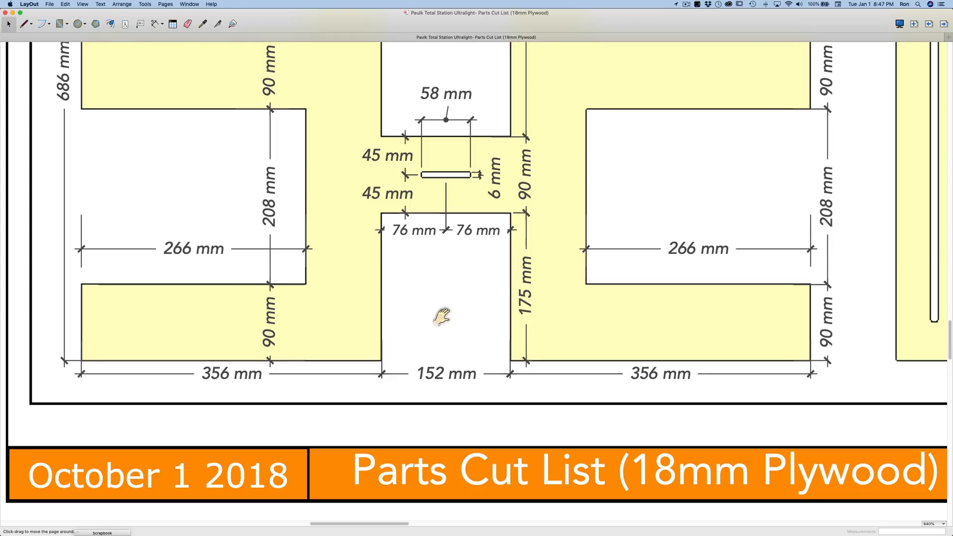
mouse_move(355, 369)
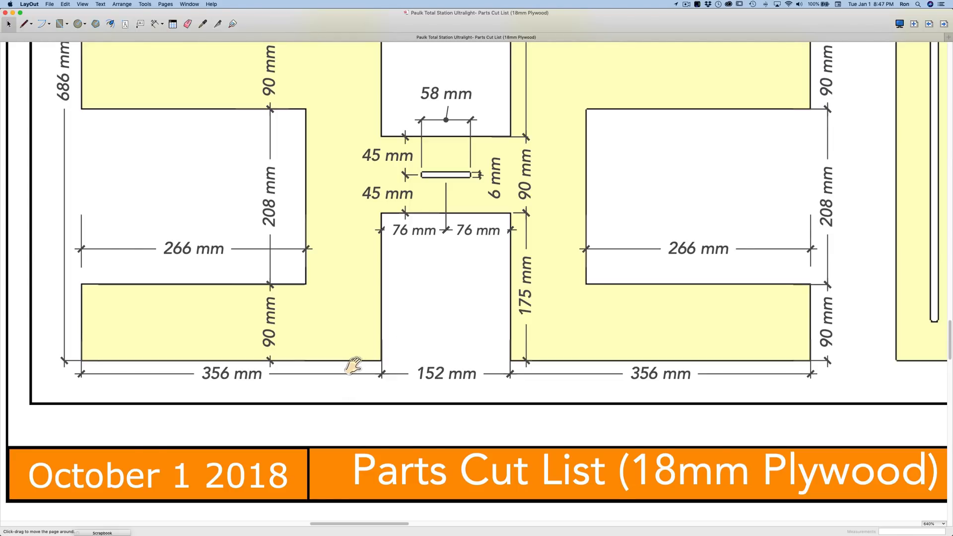
mouse_move(348, 364)
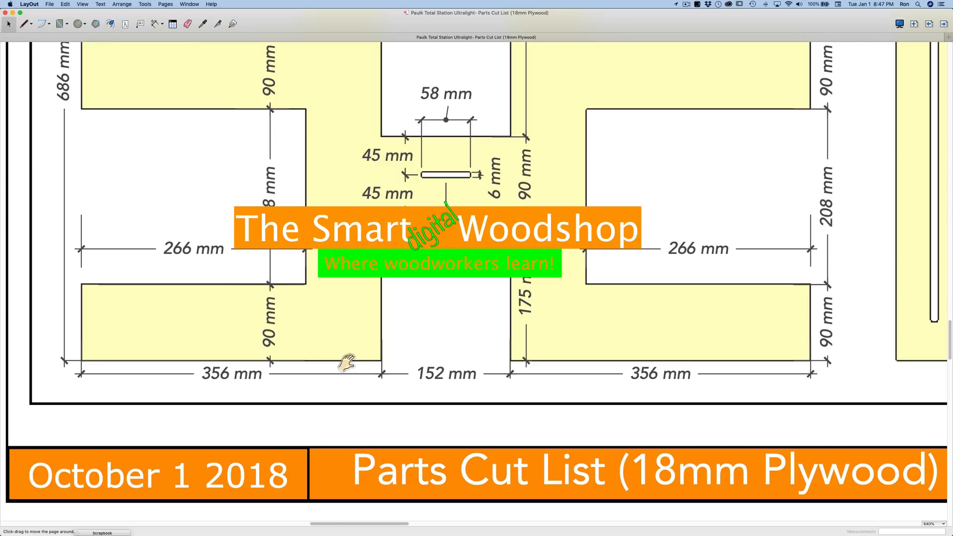
mouse_move(358, 353)
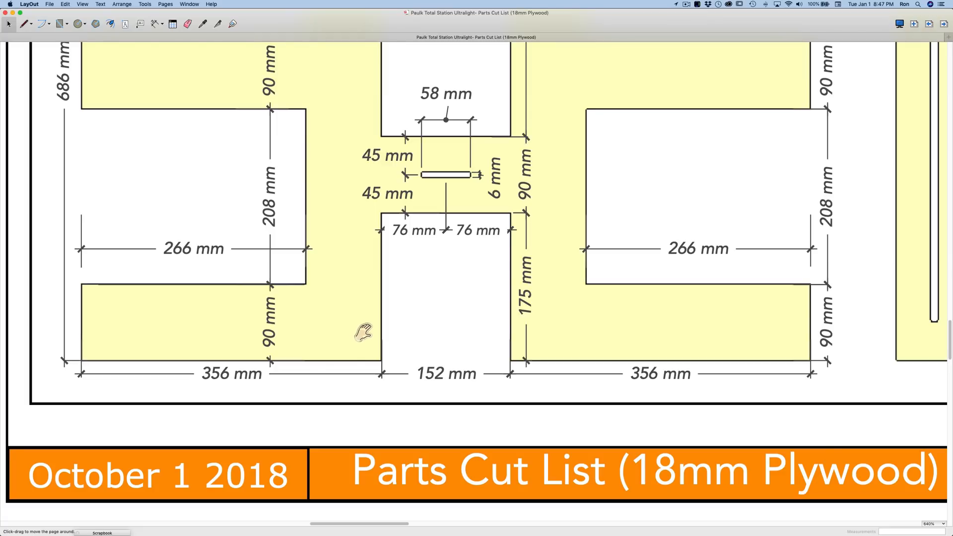
mouse_move(343, 333)
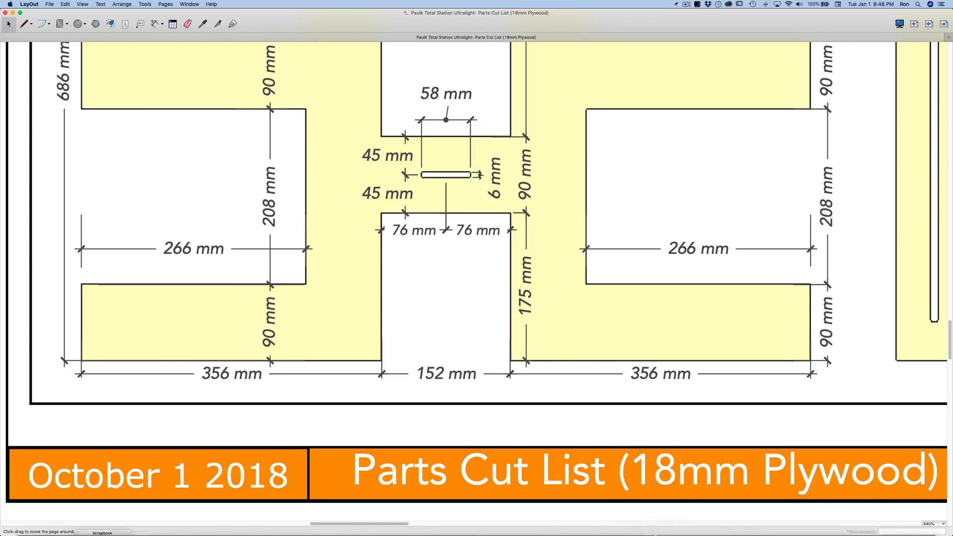
mouse_move(681, 519)
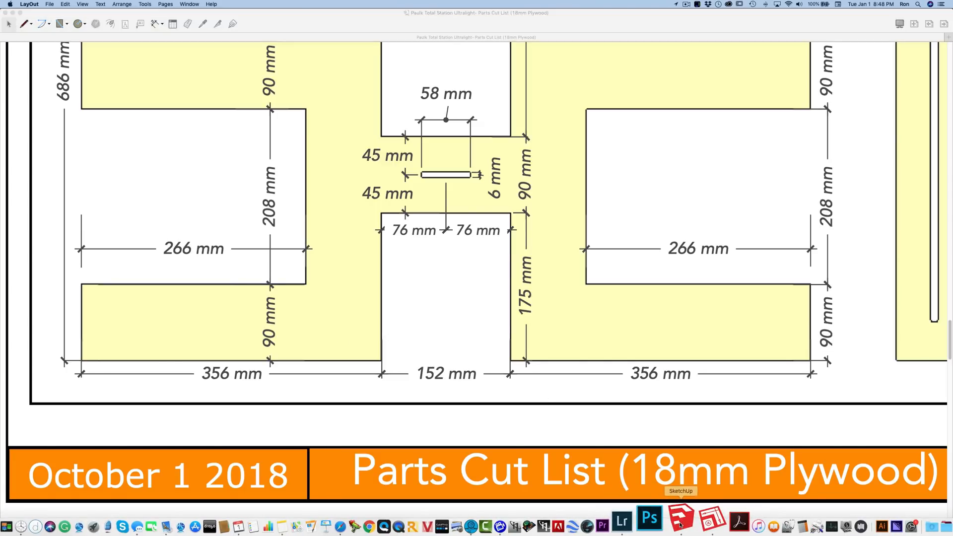
- Switch to SketchUp, view the assembled workstation Cover Shot, then the Parts Details 18mm scene
left_click(681, 519)
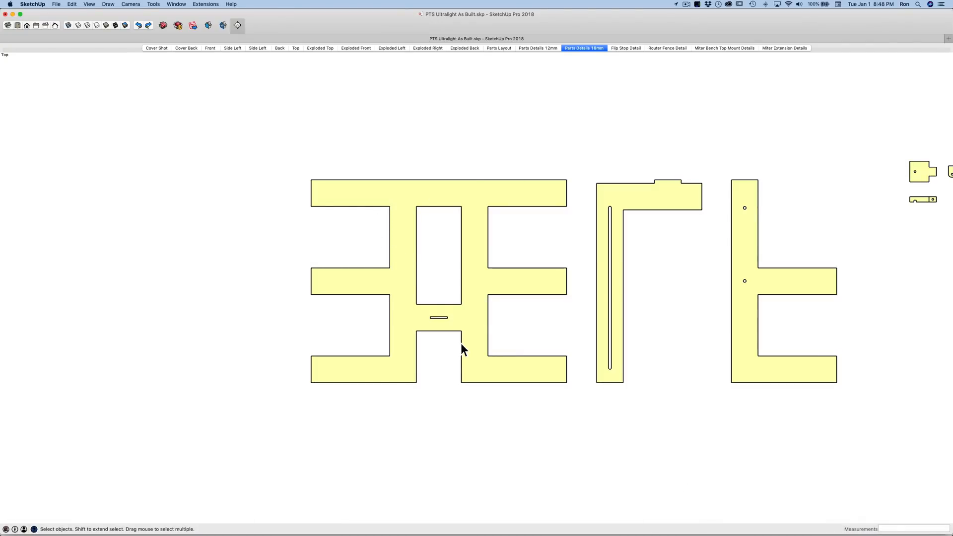
mouse_move(404, 277)
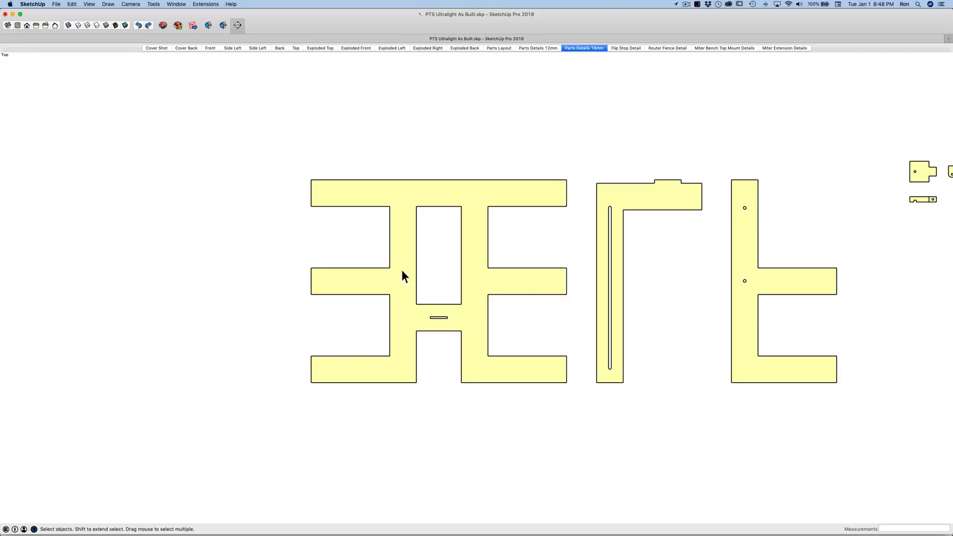
mouse_move(447, 367)
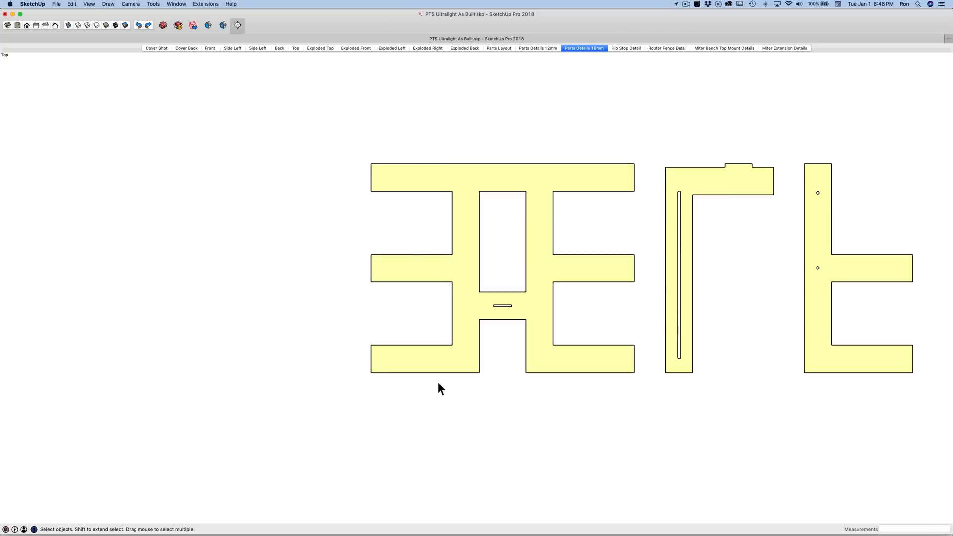
mouse_move(436, 369)
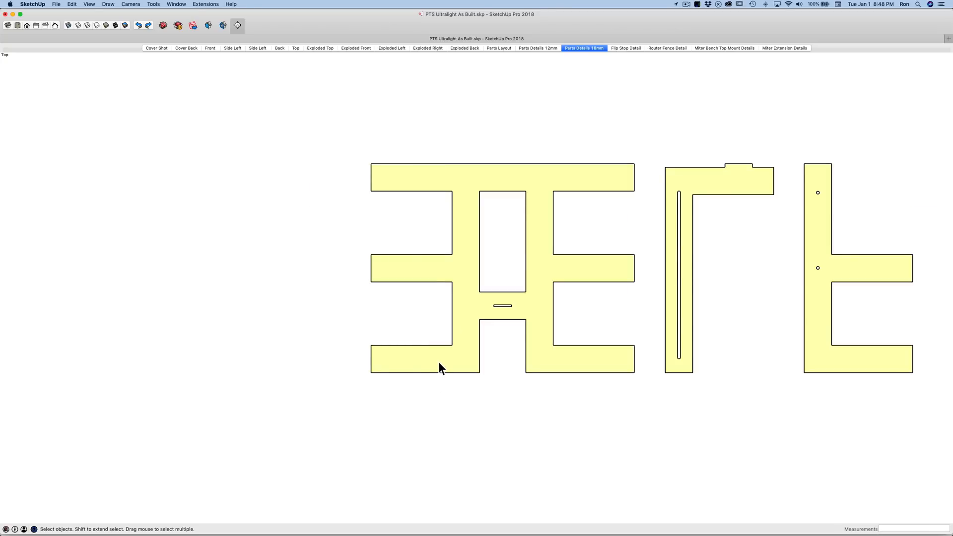
mouse_move(349, 262)
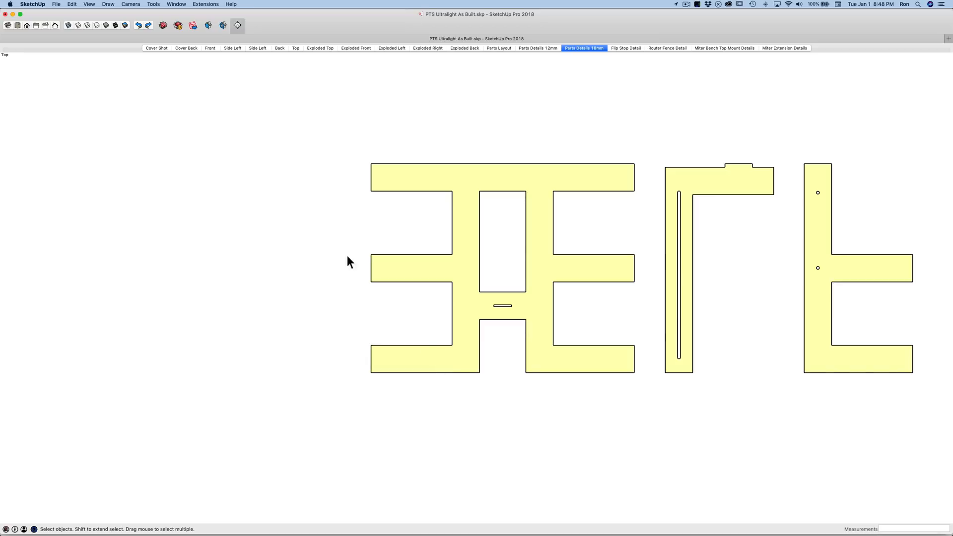
left_click(156, 48)
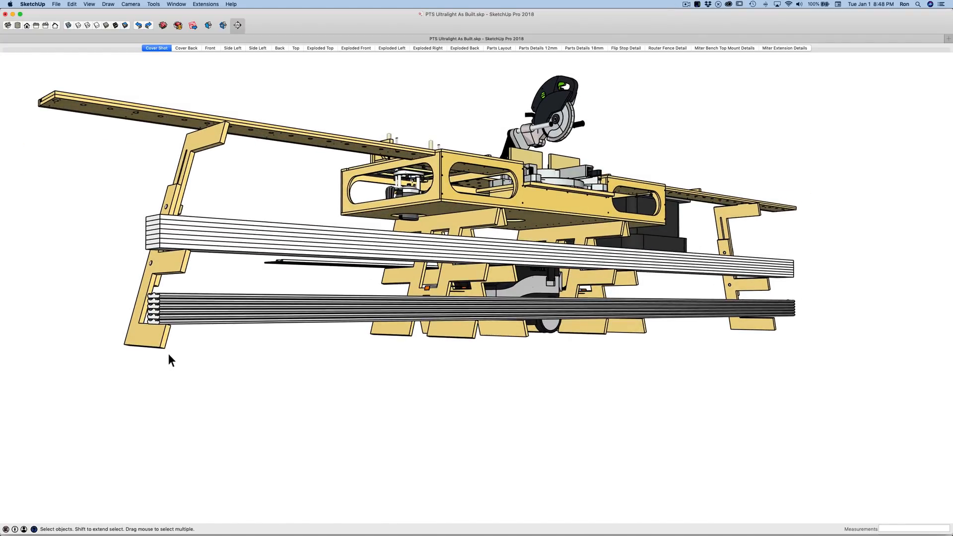
left_click(583, 47)
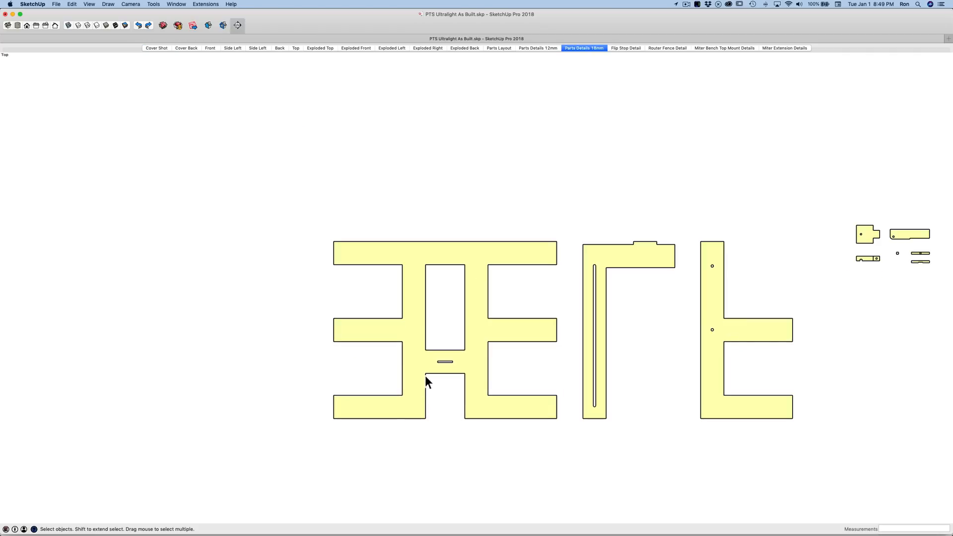
mouse_move(355, 268)
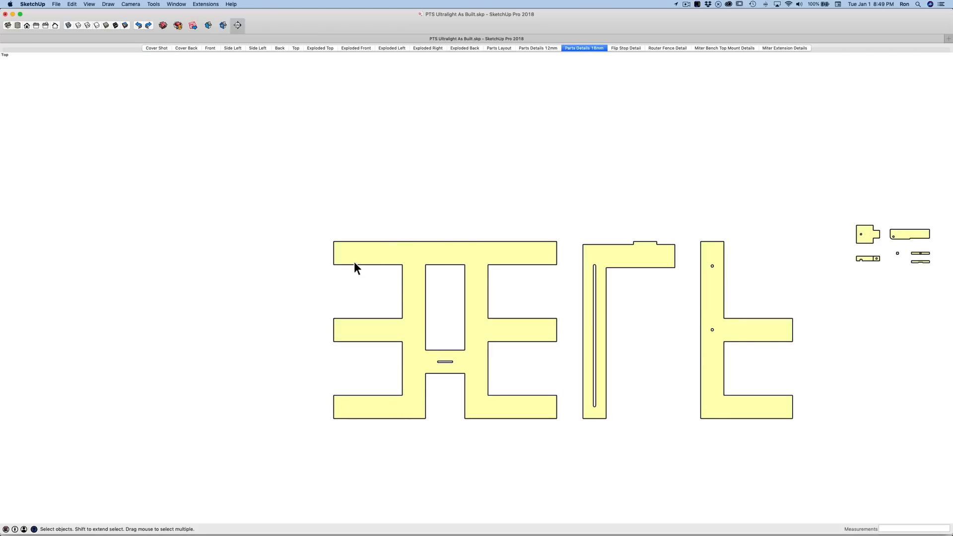
mouse_move(482, 304)
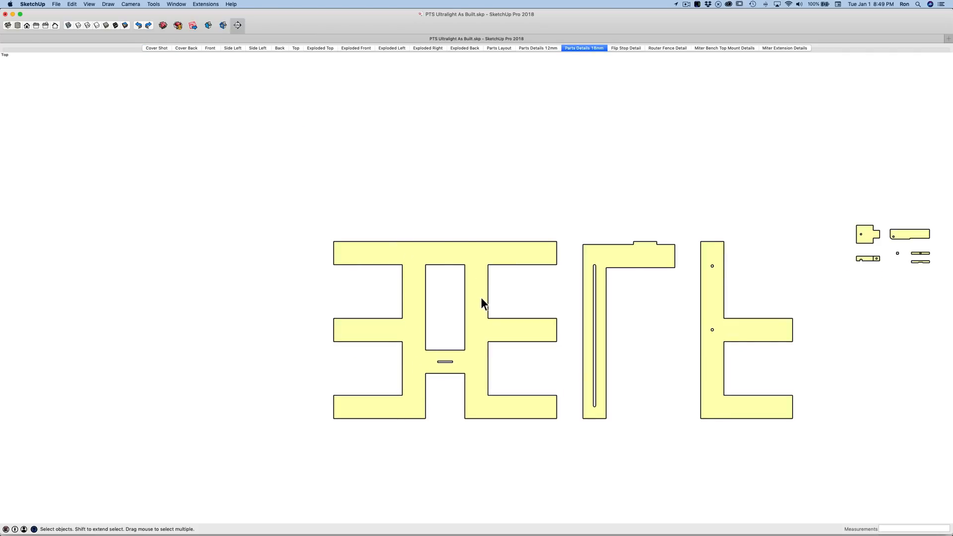
mouse_move(486, 285)
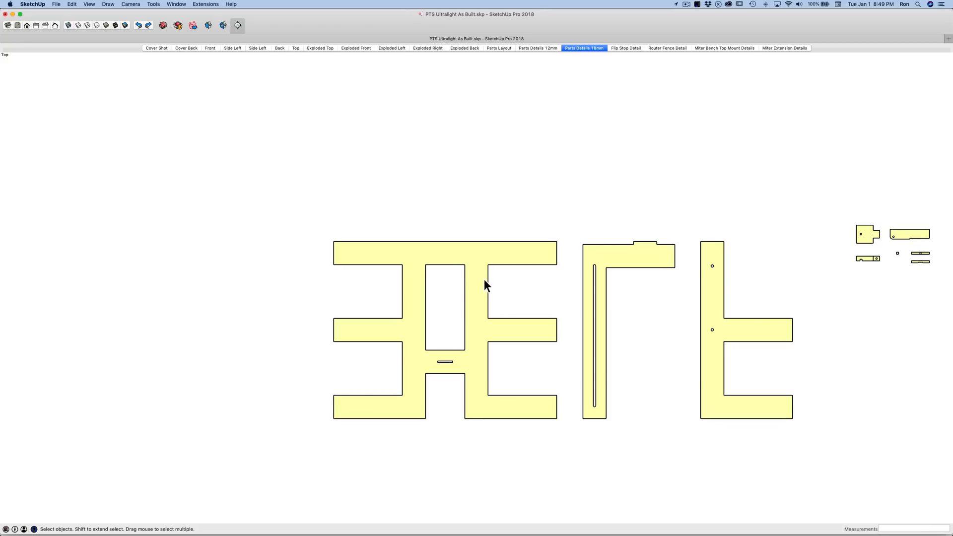
mouse_move(483, 285)
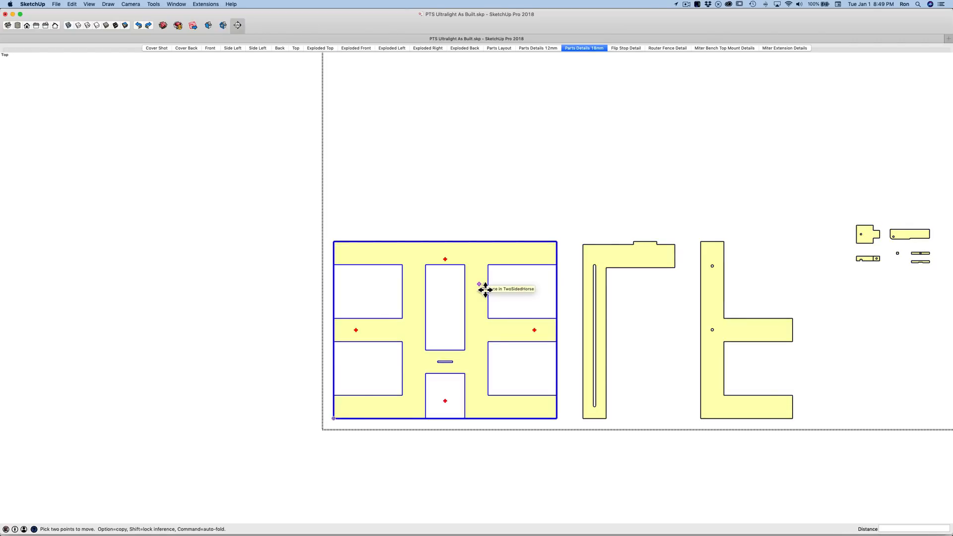
mouse_move(546, 381)
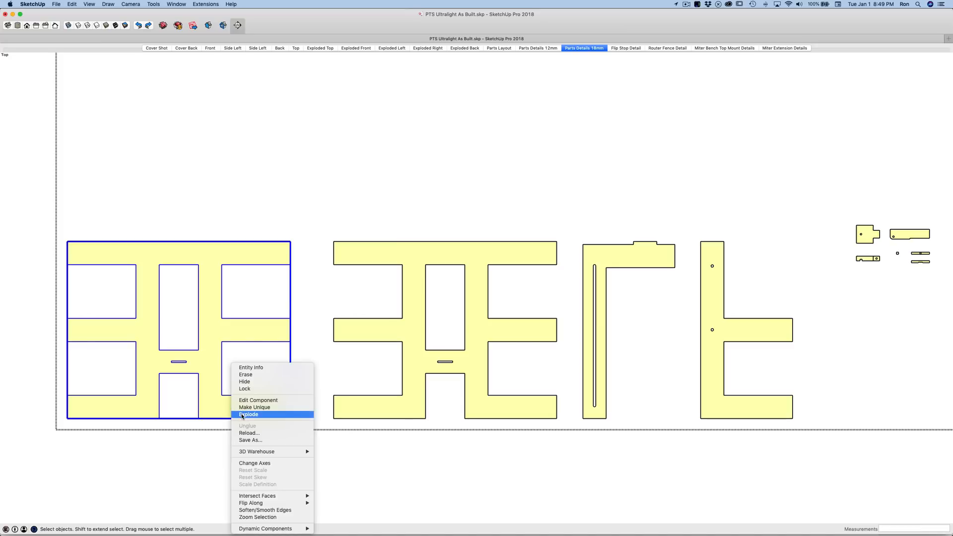
- Make the copied leftmost support horse unique and explode it via its context menu
left_click(248, 414)
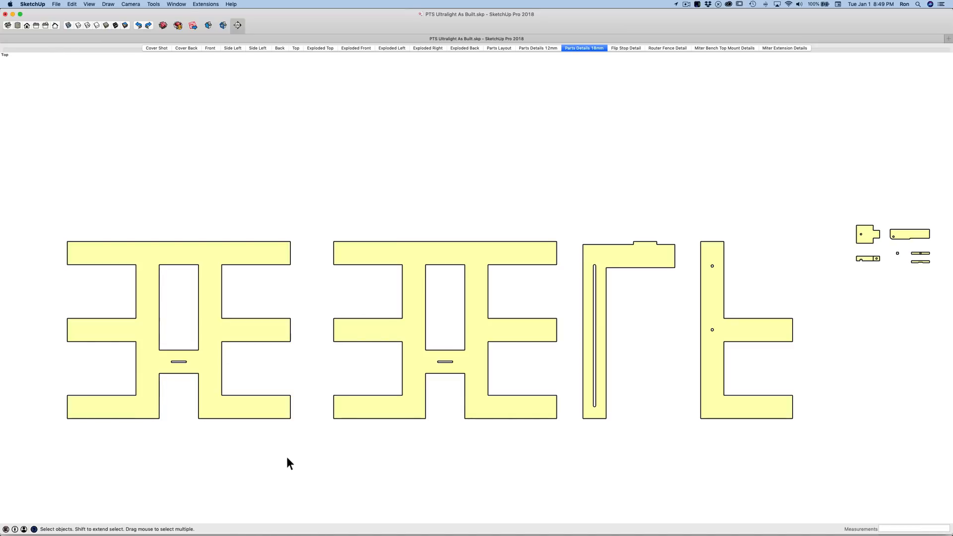
mouse_move(217, 287)
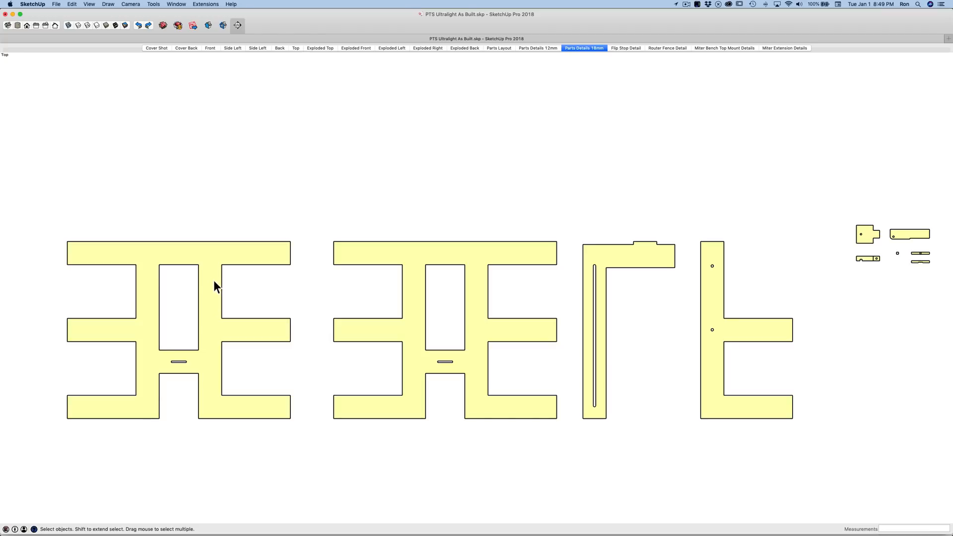
mouse_move(408, 296)
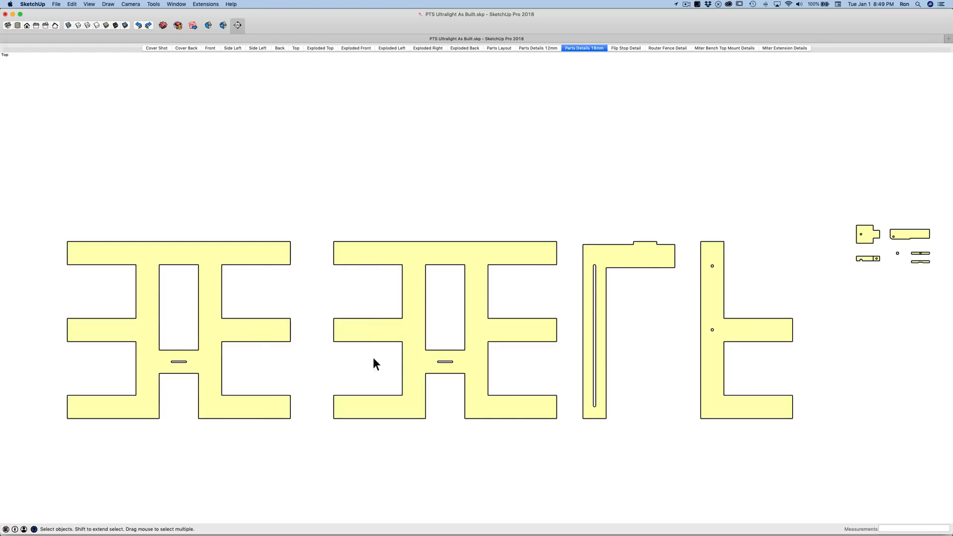
mouse_move(408, 292)
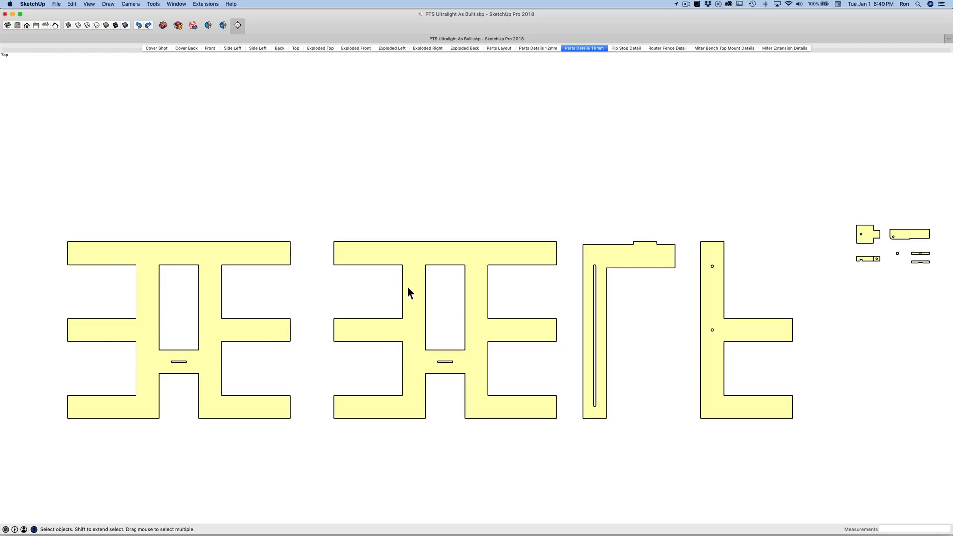
left_click(178, 331)
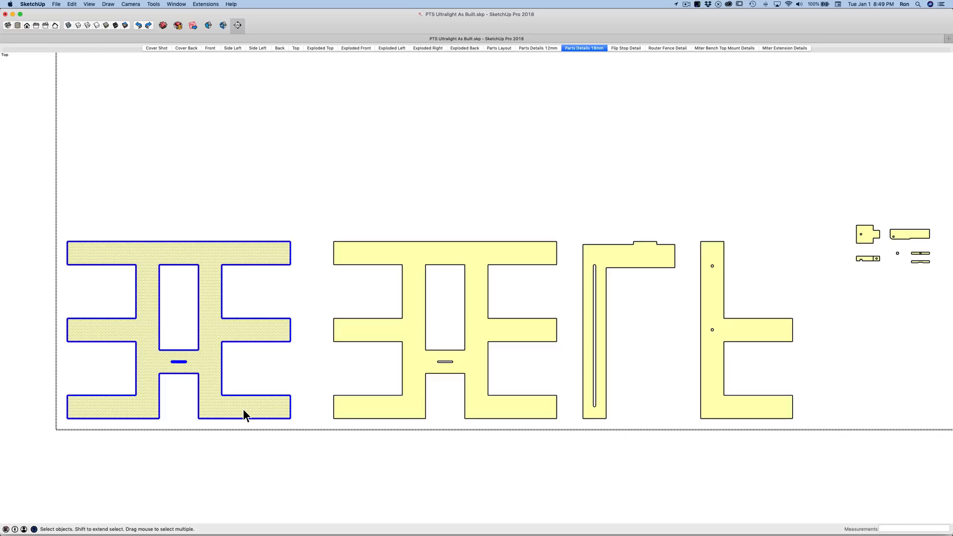
right_click(243, 415)
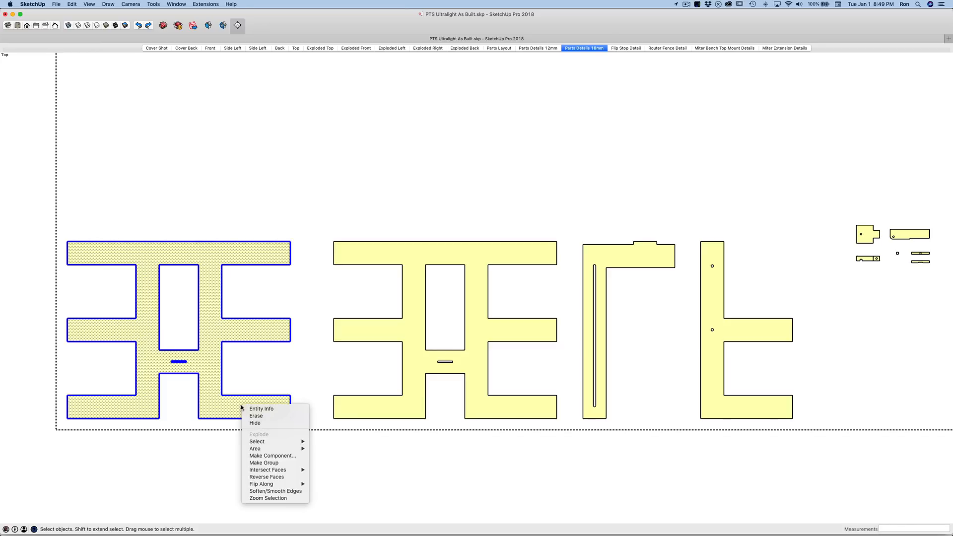
left_click(287, 282)
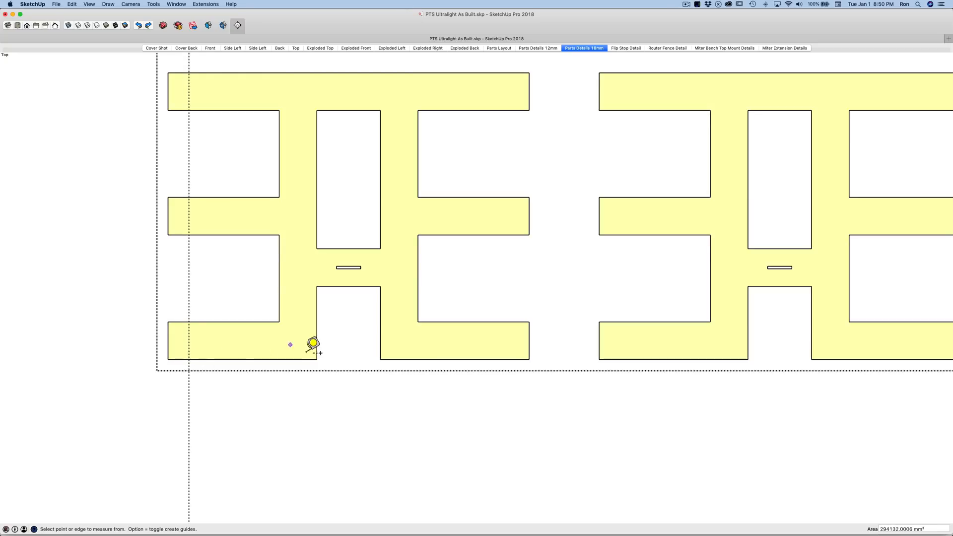
- Guide the first horse's leg edge and cut an 18 mm deep notch at its bottom corner
left_click(313, 350)
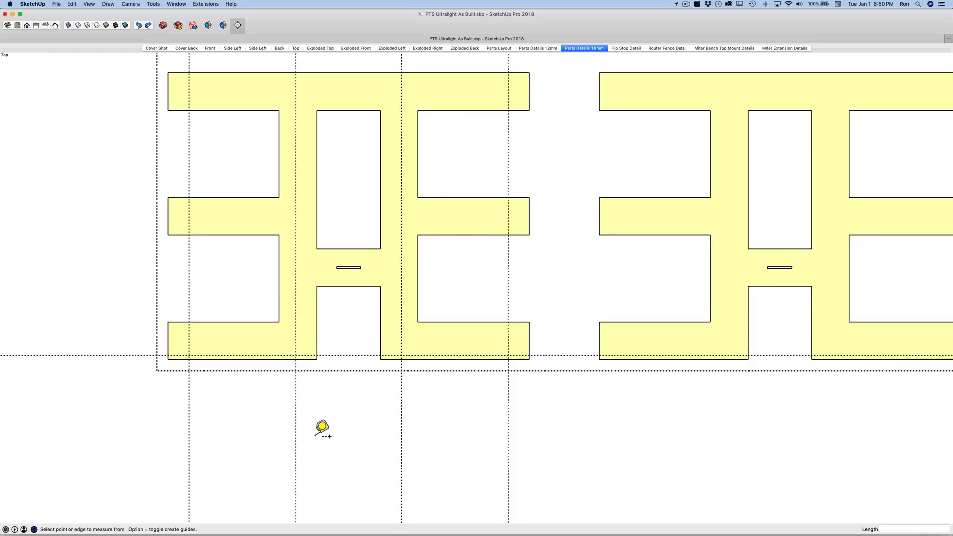
mouse_move(204, 389)
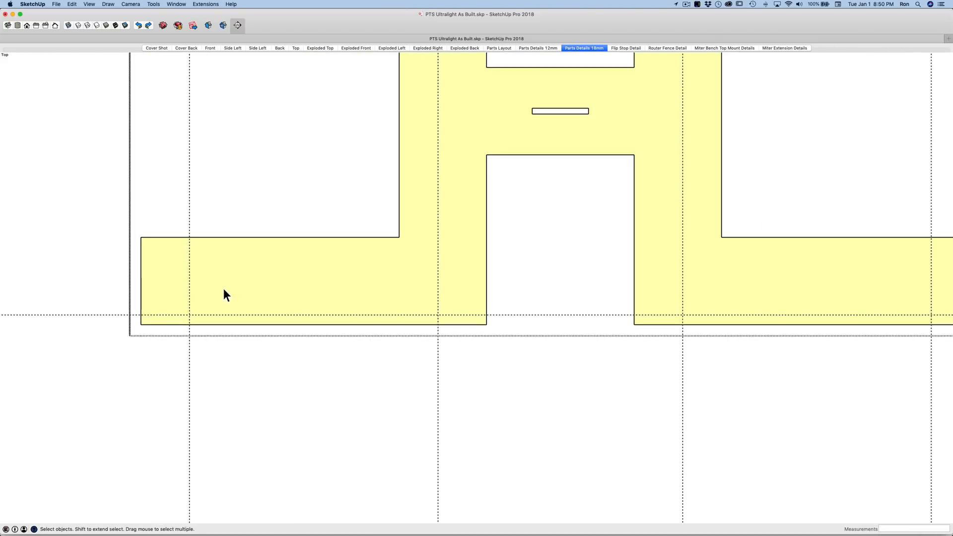
left_click(226, 280)
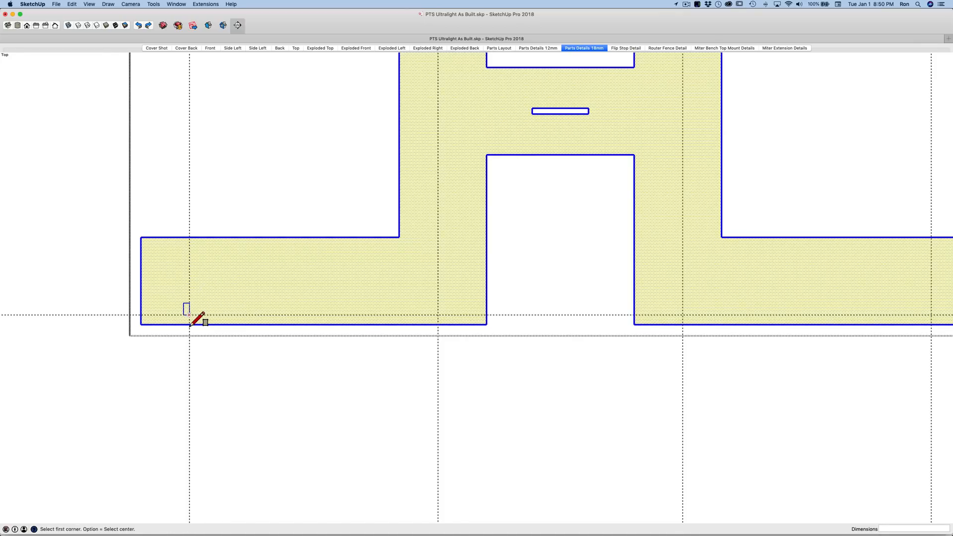
left_click(191, 321)
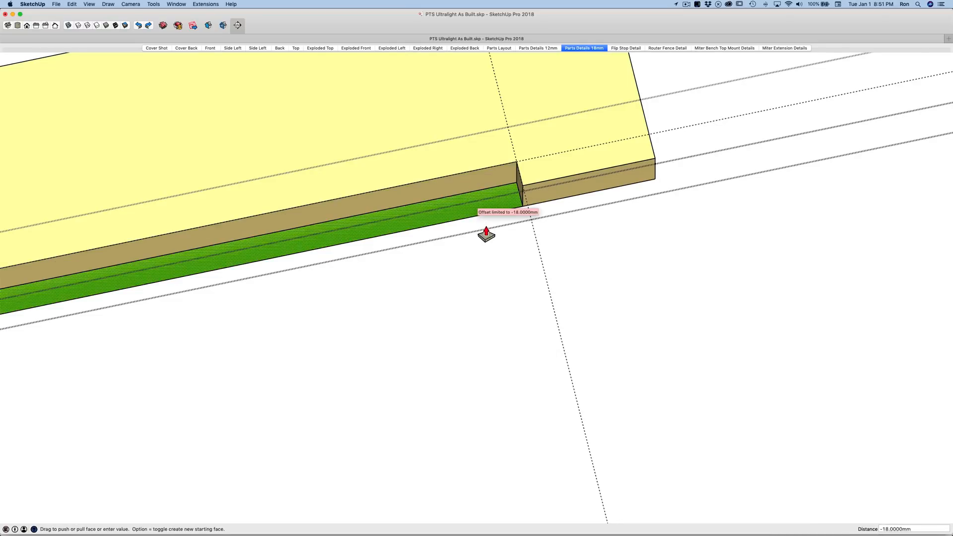
mouse_move(477, 231)
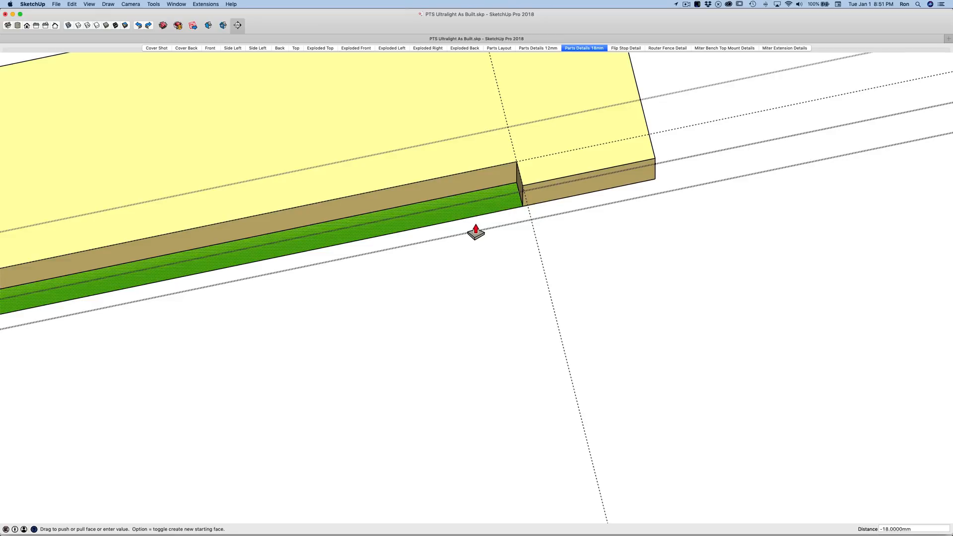
mouse_move(503, 223)
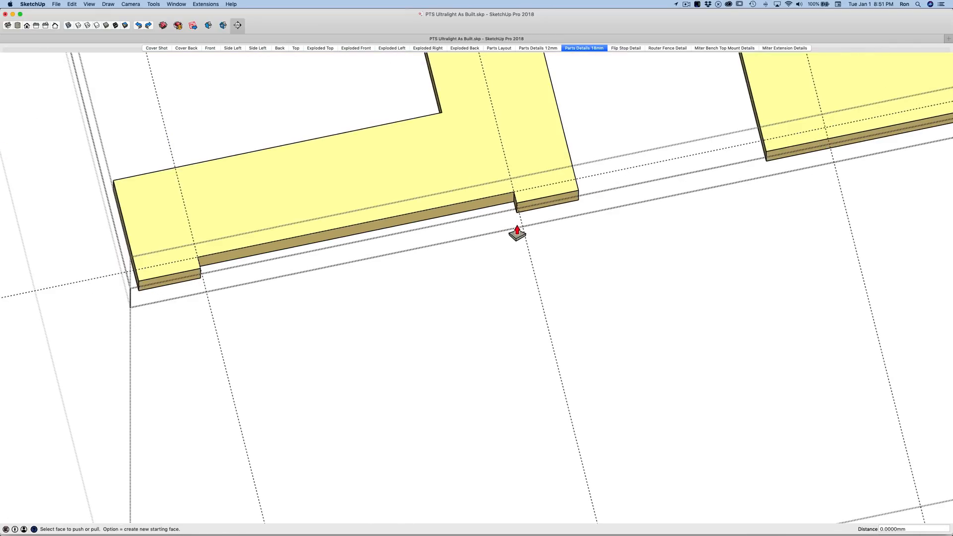
left_click(296, 48)
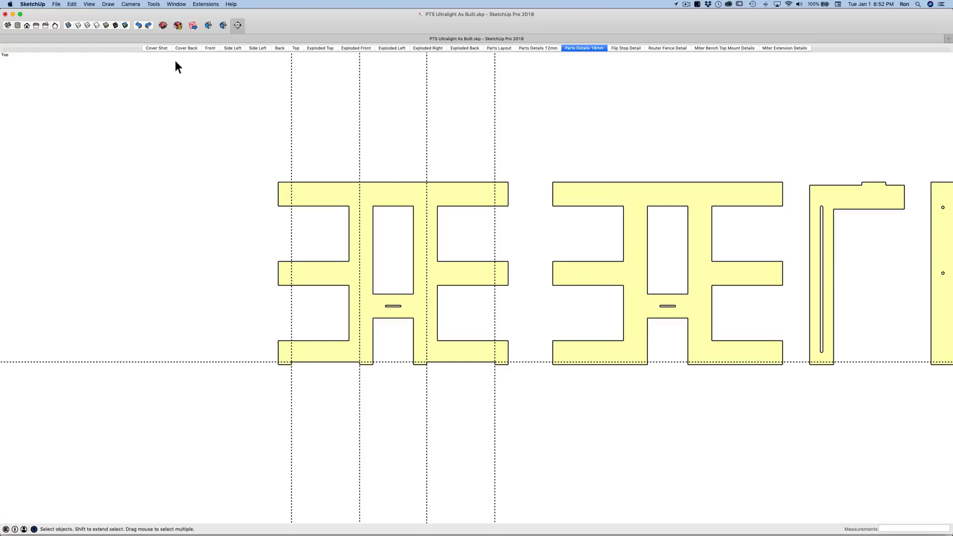
- Check the Cover Shot, return to Parts Details 18mm and notch the second horse's leg 18 mm deep
left_click(156, 48)
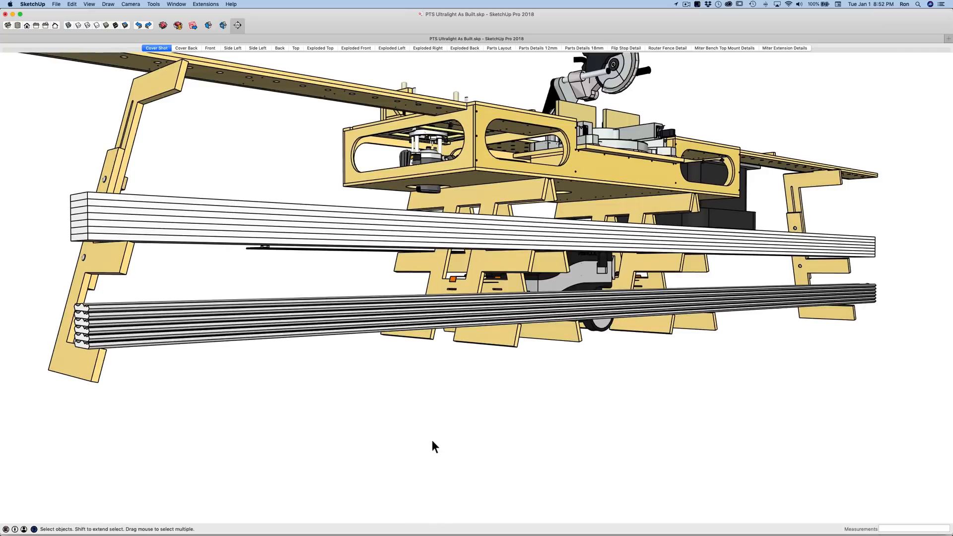
mouse_move(558, 347)
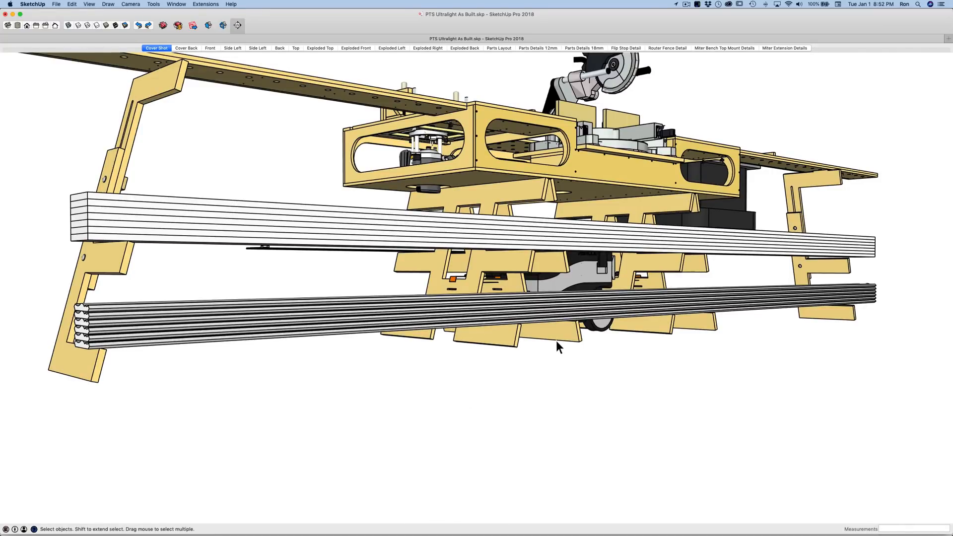
mouse_move(180, 6)
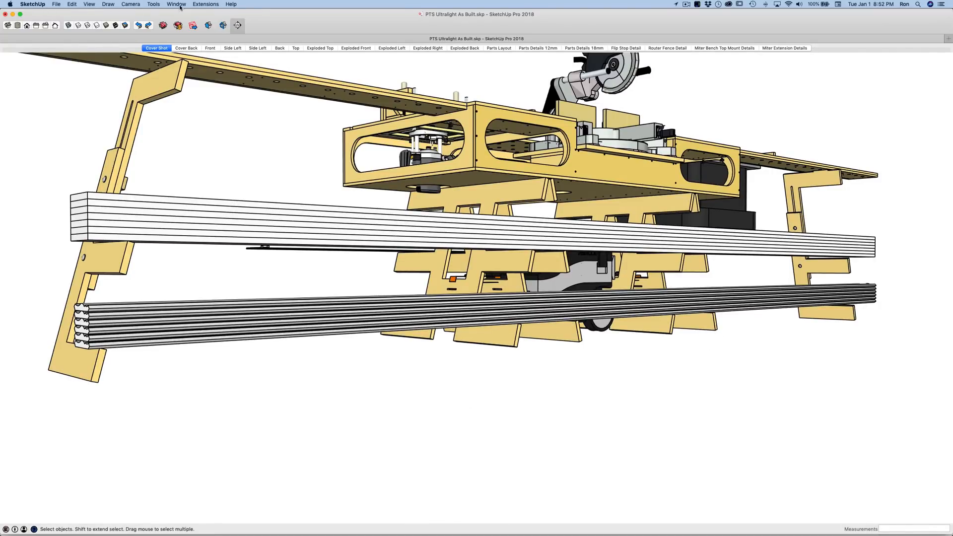
left_click(583, 47)
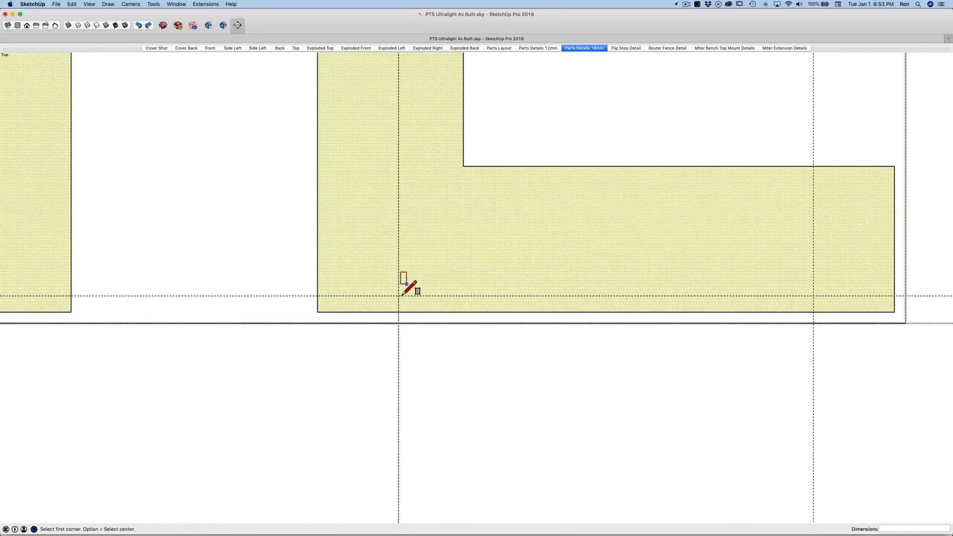
left_click(405, 286)
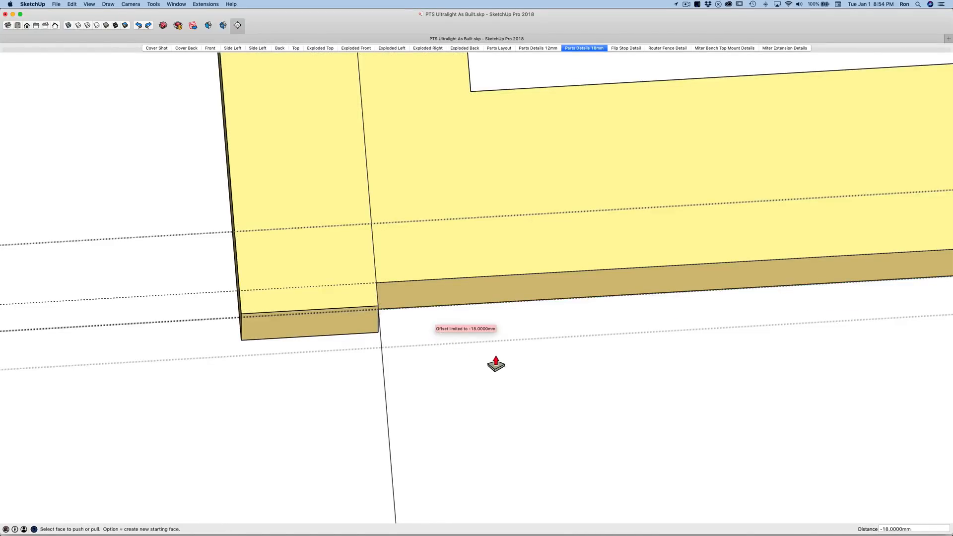
scroll("down", 3)
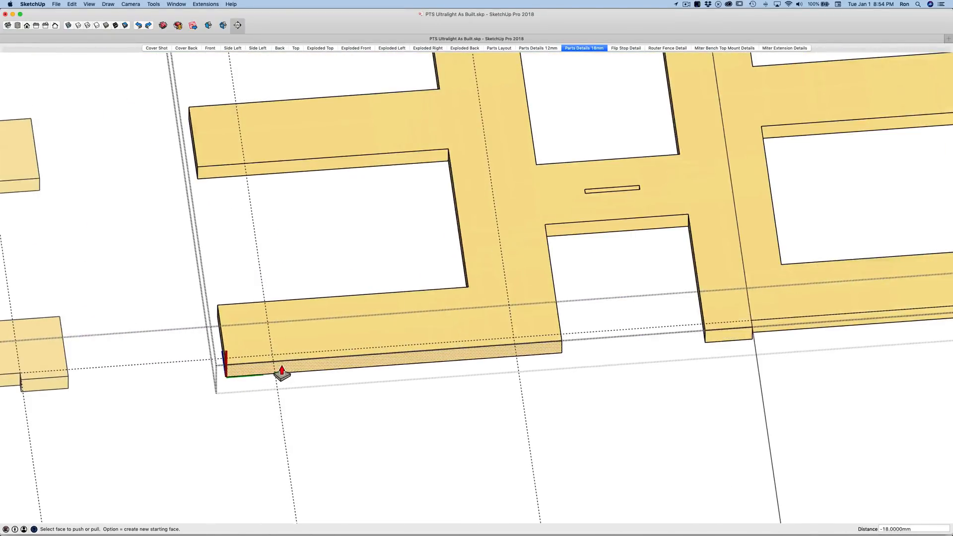
- Cut the last leg notches along the guides so both horses show notched bottoms in Parts Details 18mm
scroll("up", 3)
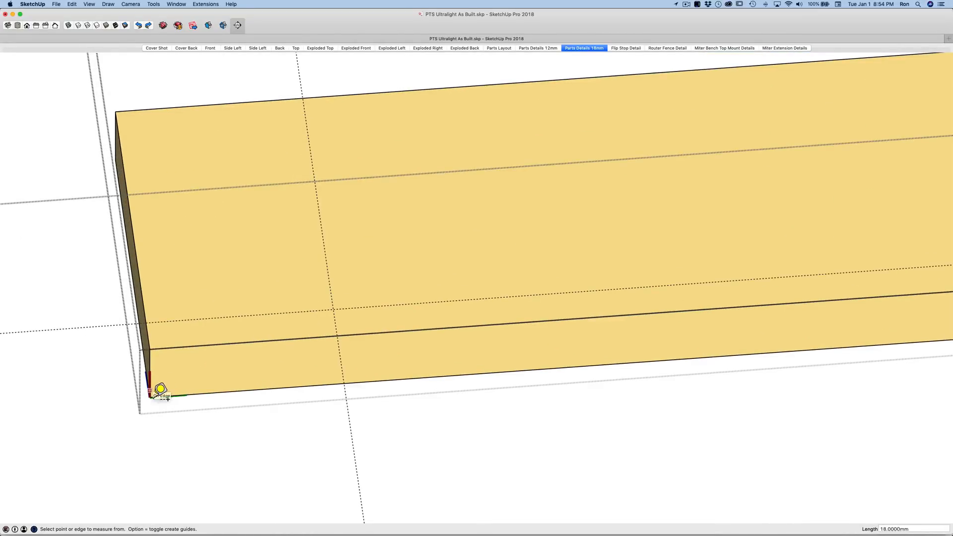
mouse_move(346, 337)
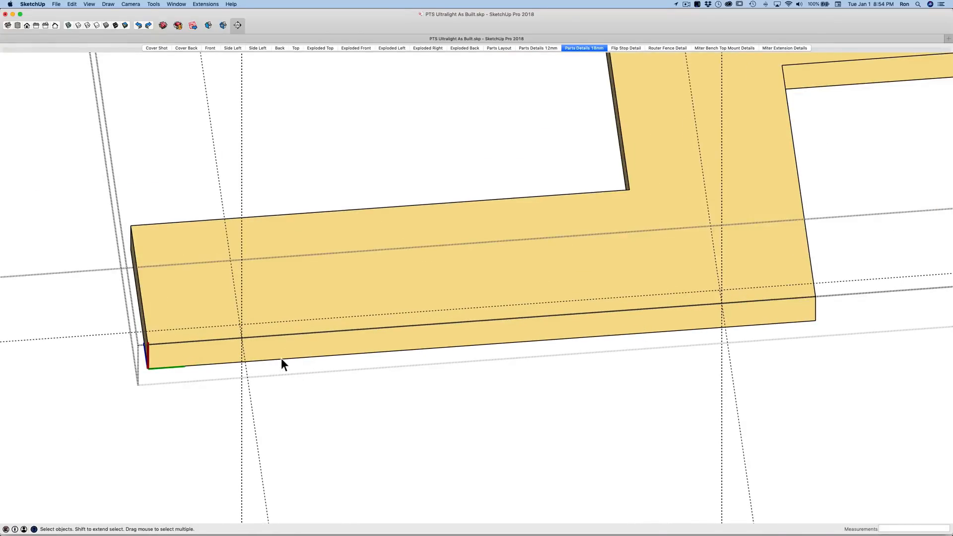
left_click(286, 358)
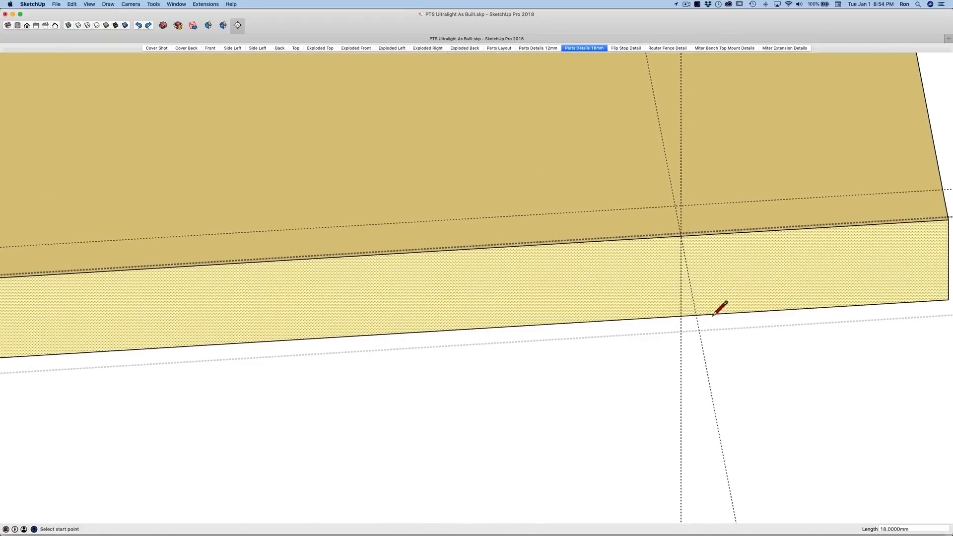
left_click(681, 232)
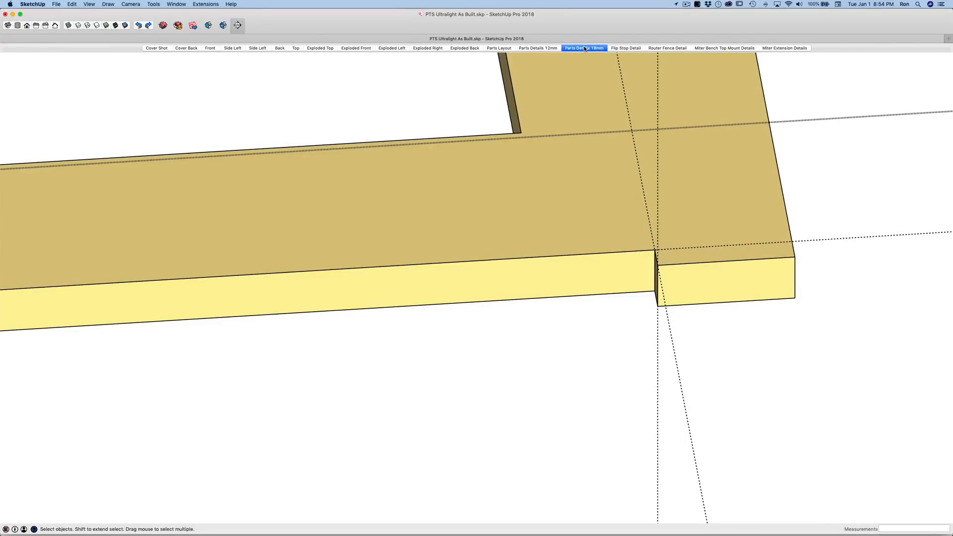
left_click(583, 48)
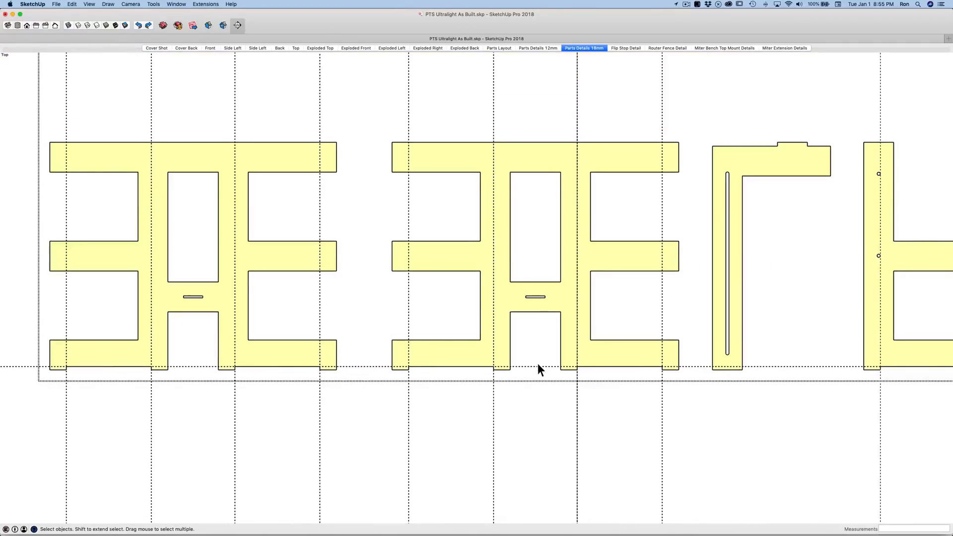
- View the assembled Cover Shot again, then return to the flat Parts Details 18mm scene
scroll("down", 3)
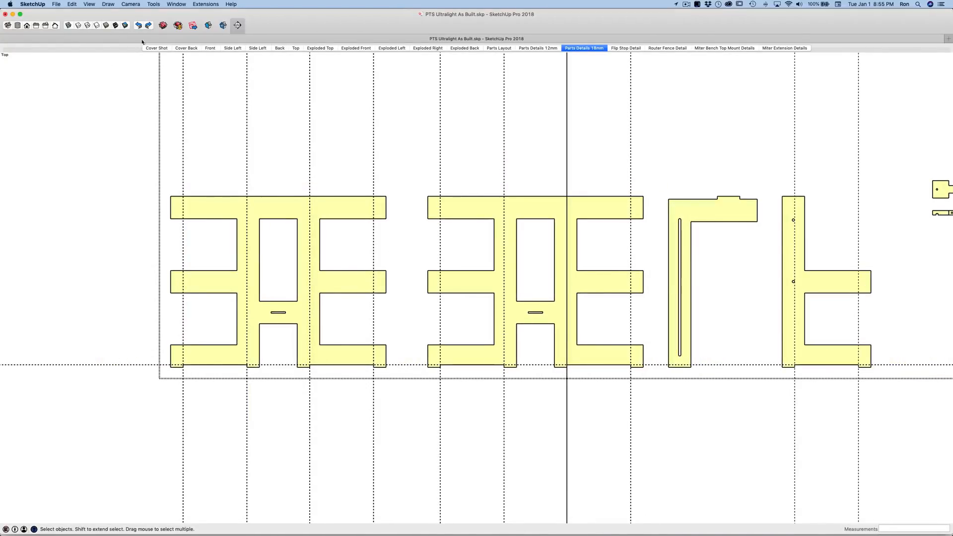
left_click(156, 47)
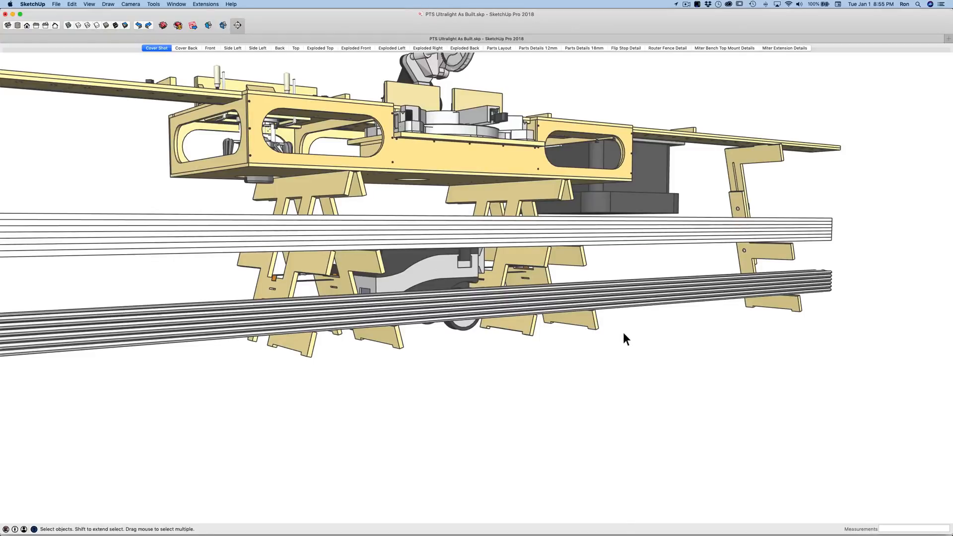
mouse_move(487, 366)
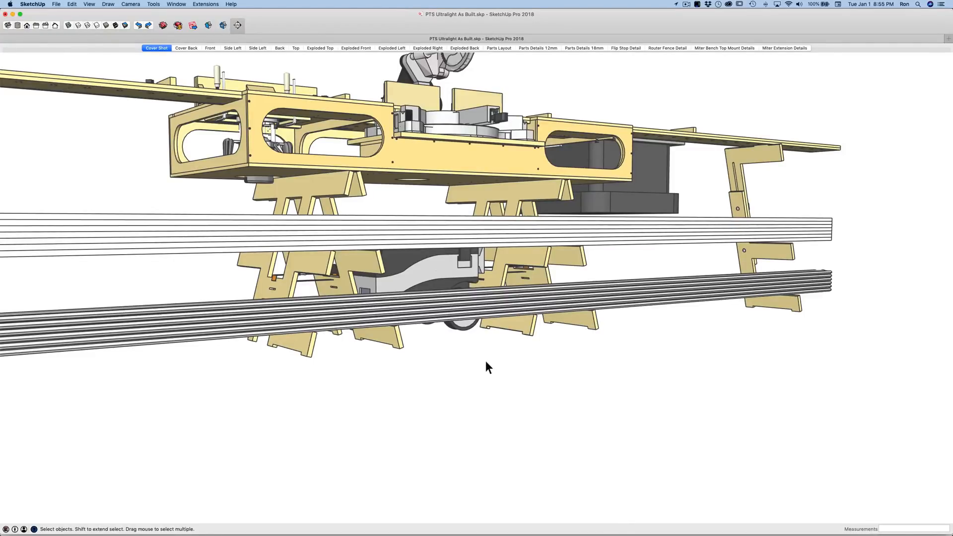
mouse_move(527, 351)
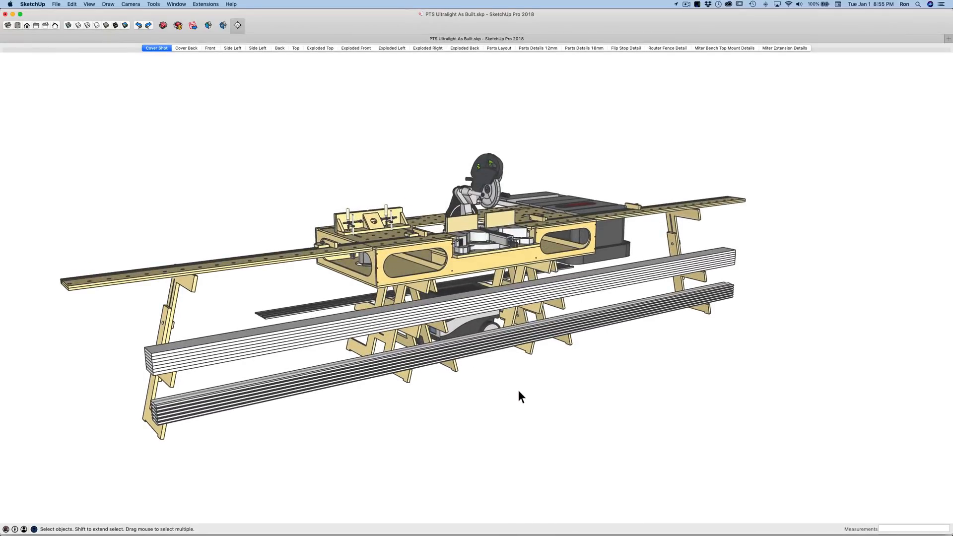
left_click(583, 48)
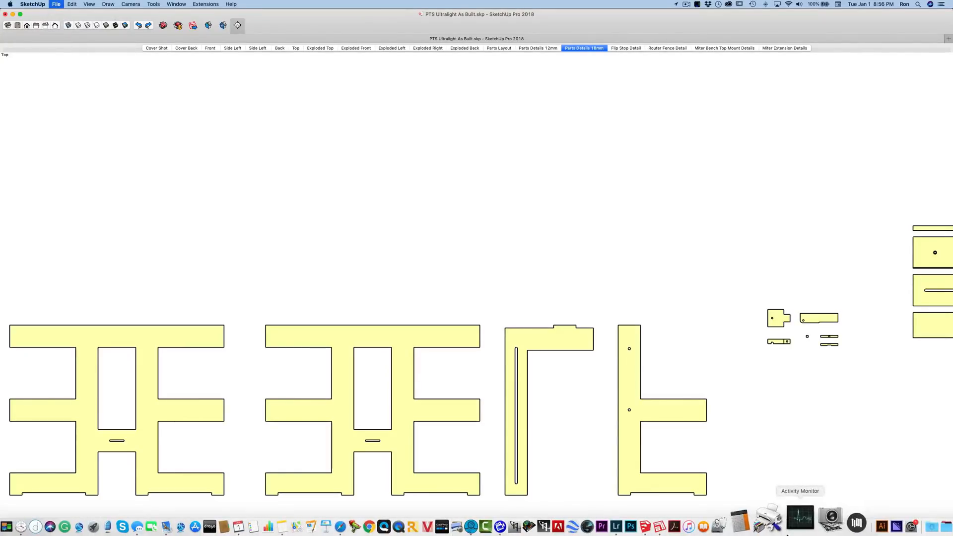
- Switch to LayOut and Update Model Reference on the horse viewport so part 25 shows the notches
left_click(695, 519)
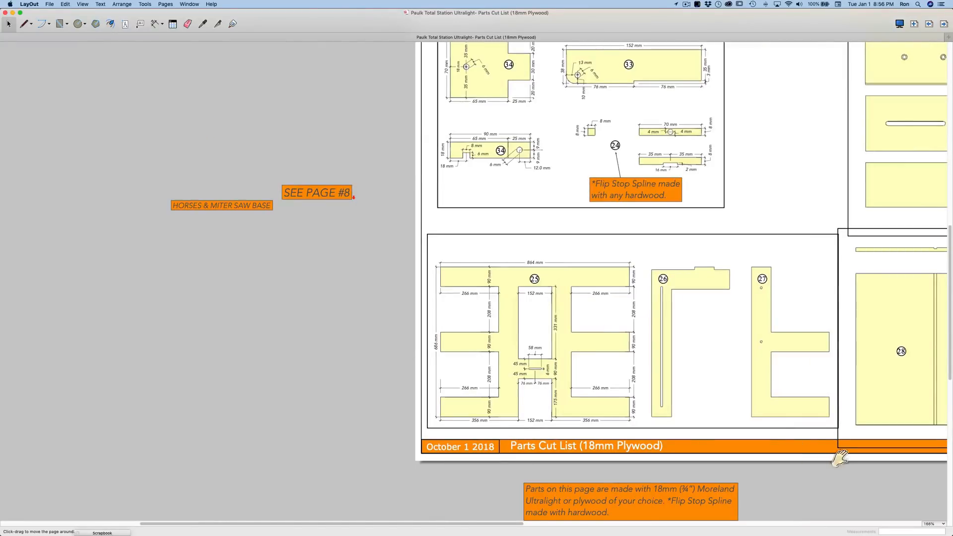
scroll("up", 3)
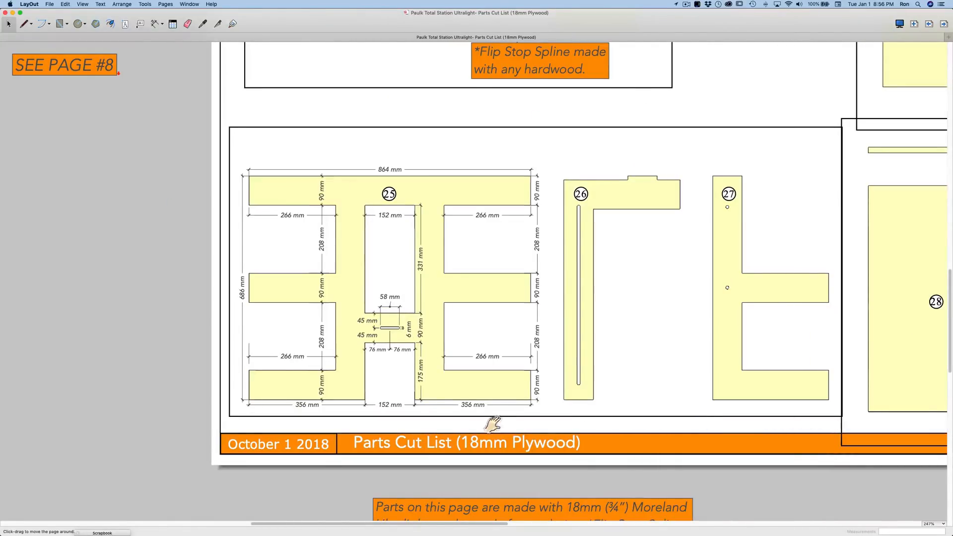
mouse_move(697, 401)
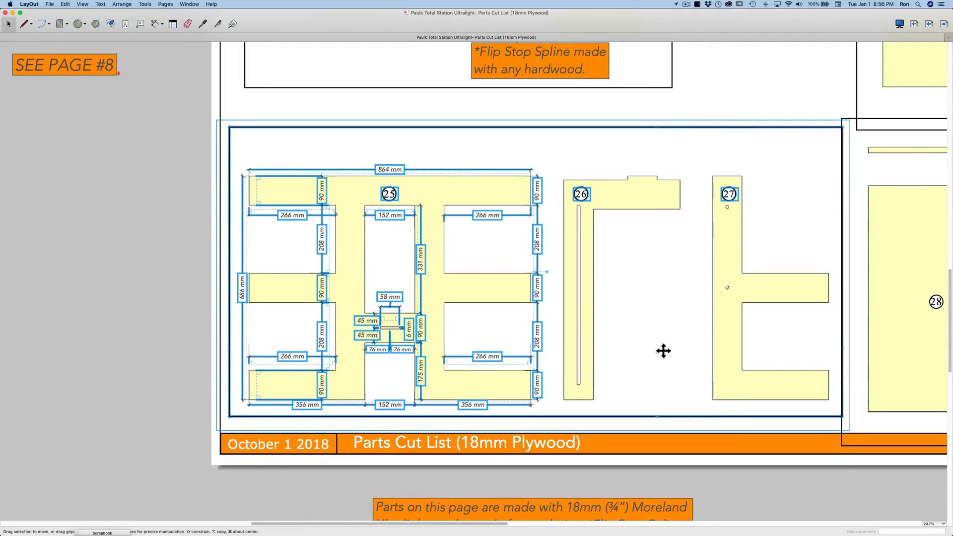
mouse_move(732, 353)
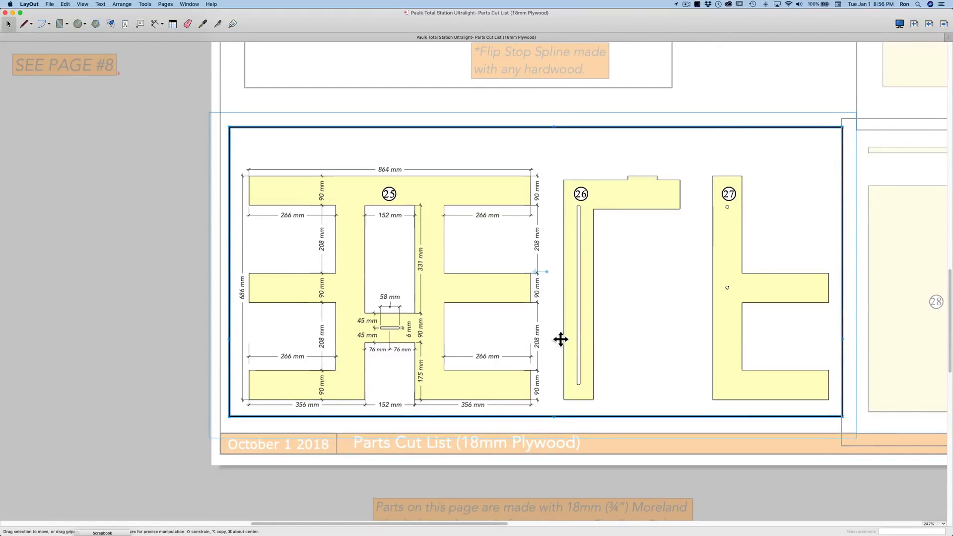
mouse_move(650, 243)
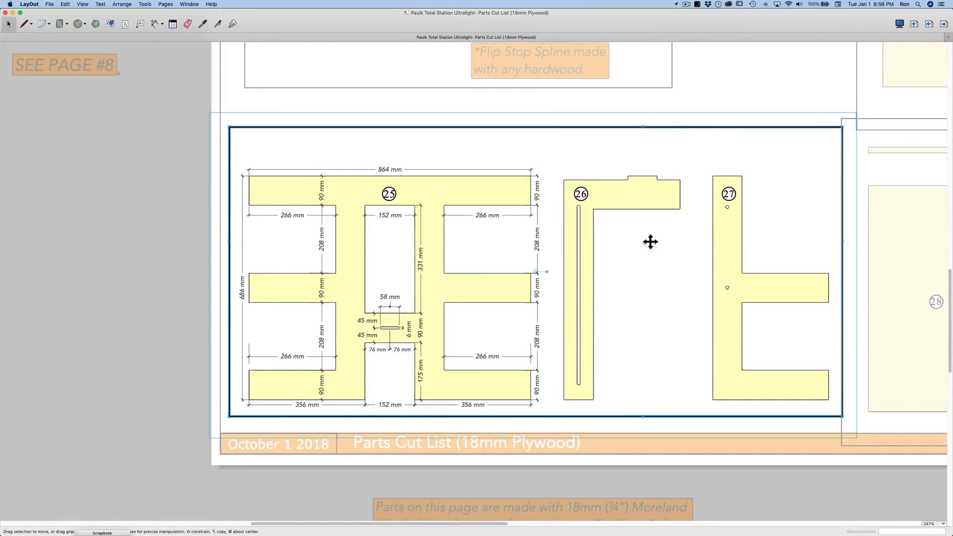
right_click(651, 242)
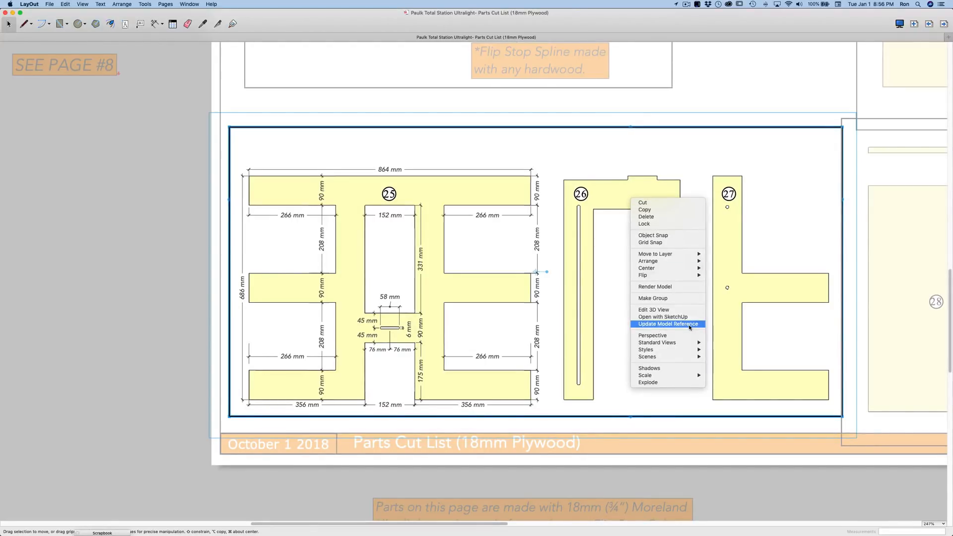
left_click(667, 323)
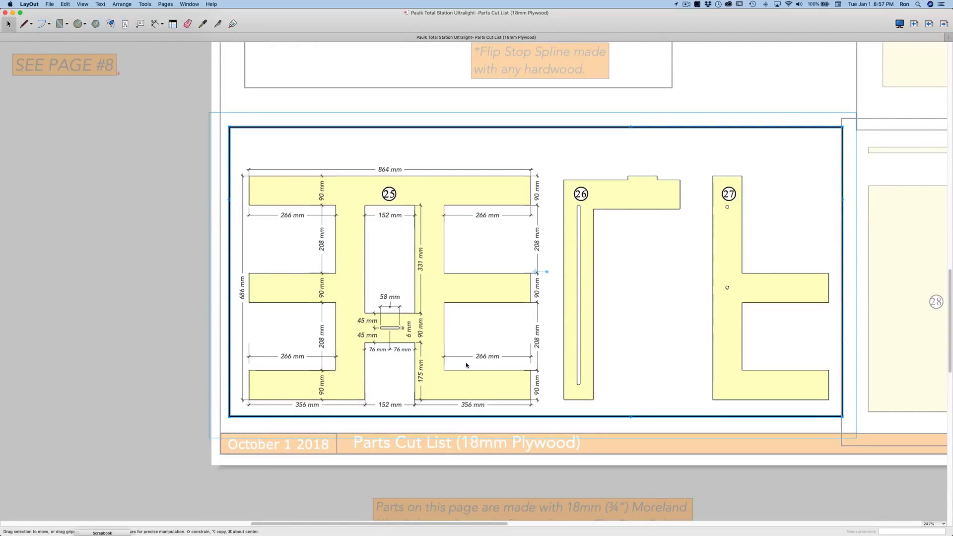
mouse_move(473, 367)
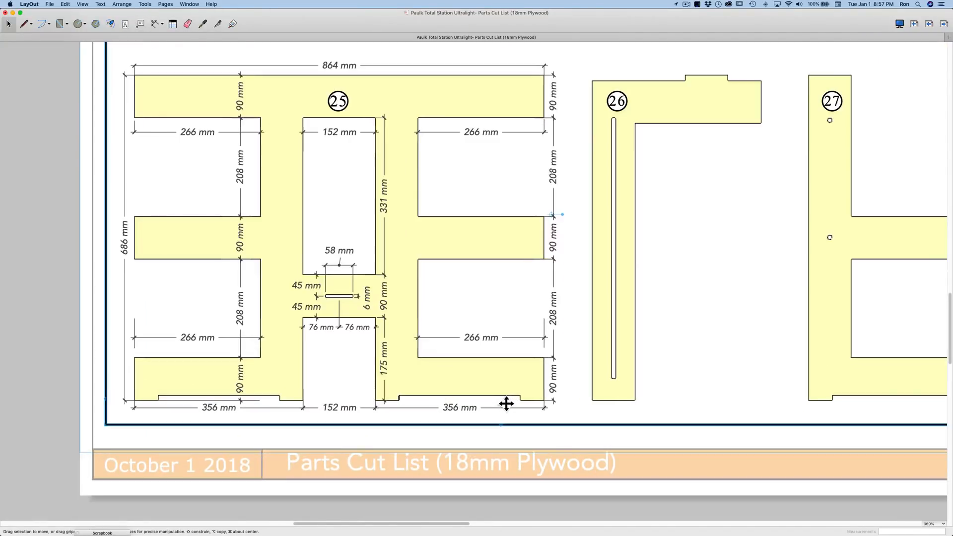
mouse_move(246, 415)
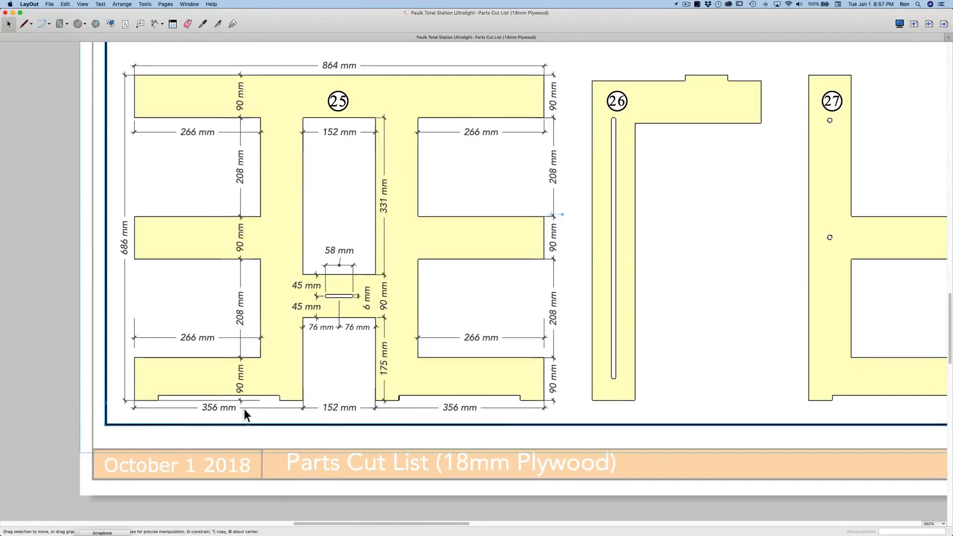
mouse_move(343, 421)
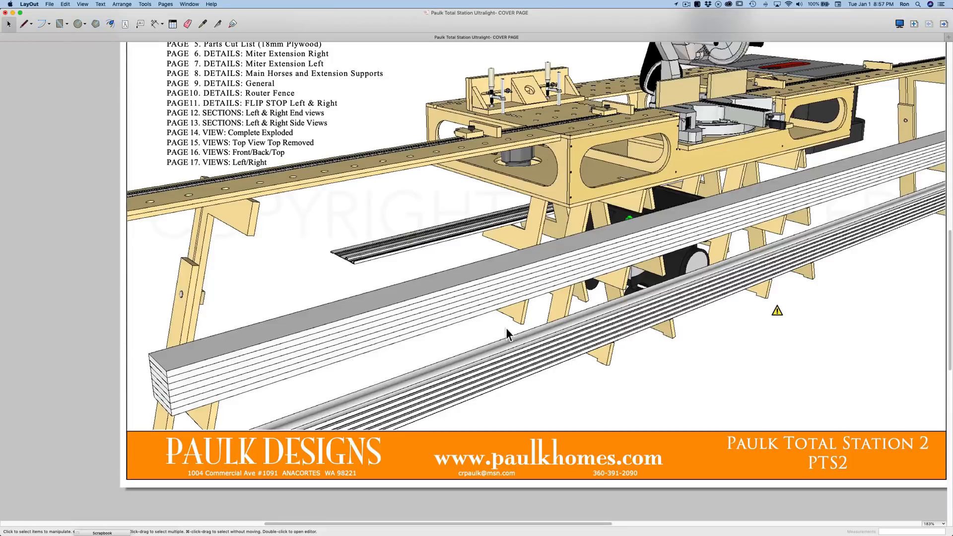
scroll("down", 3)
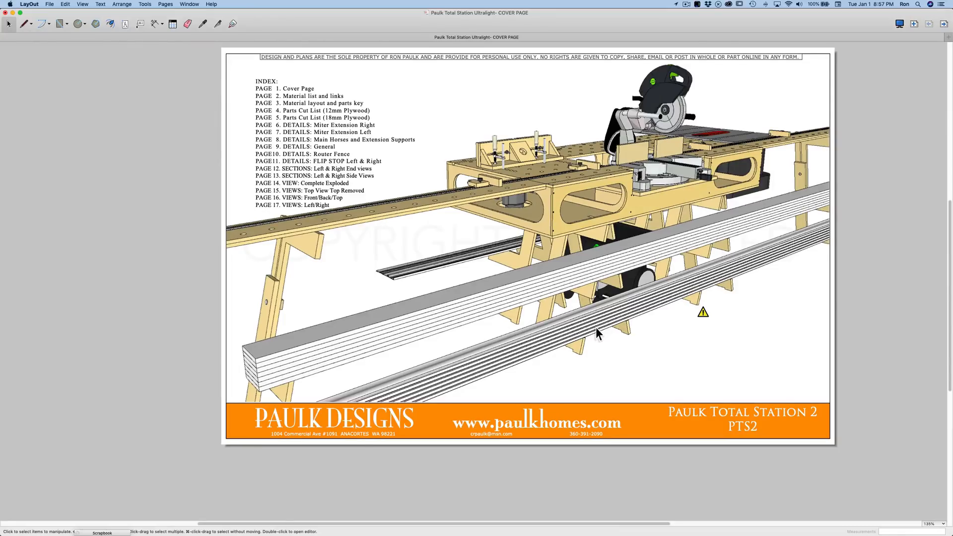
mouse_move(545, 252)
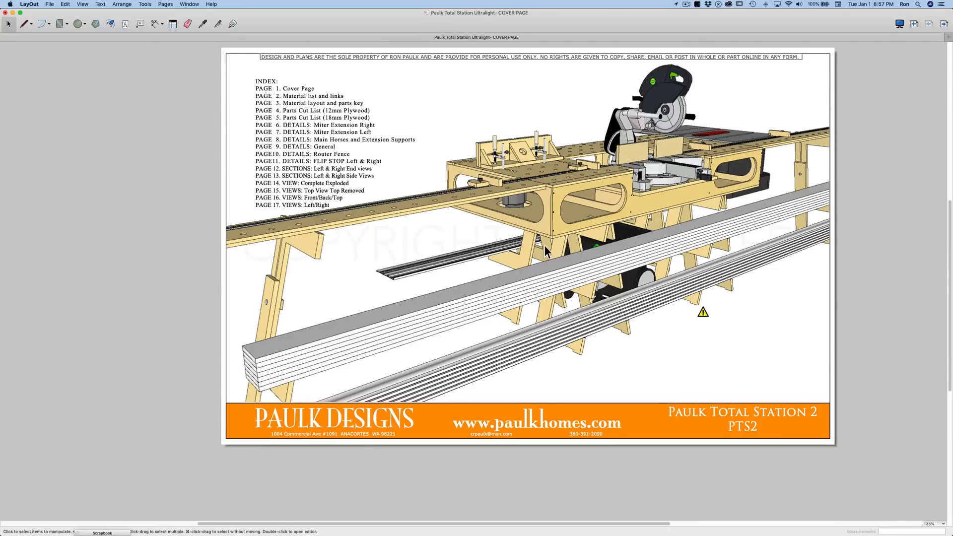
mouse_move(557, 225)
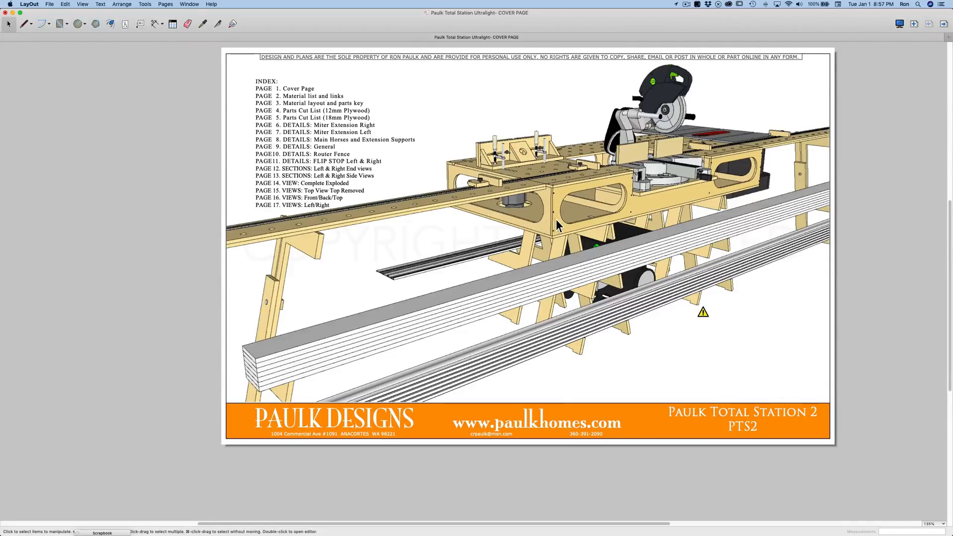
mouse_move(613, 216)
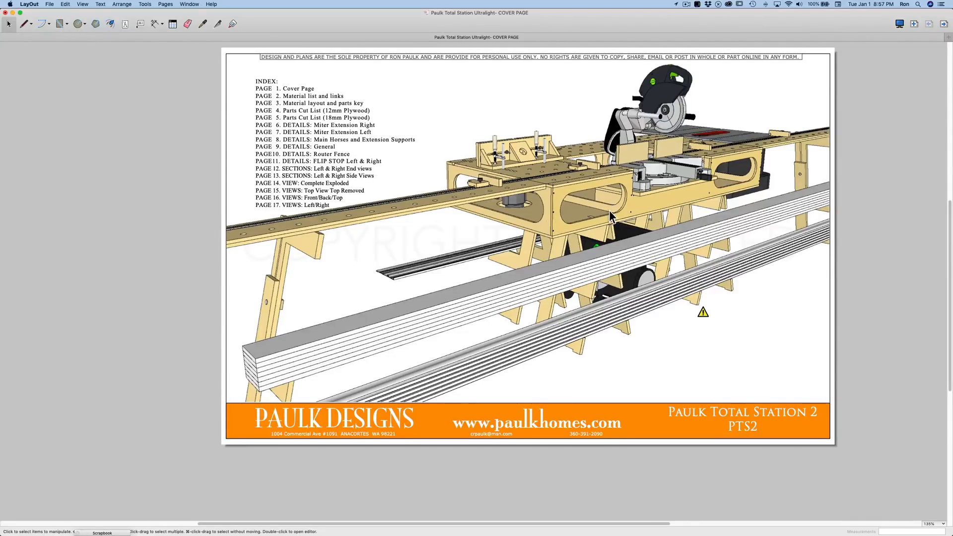
mouse_move(694, 315)
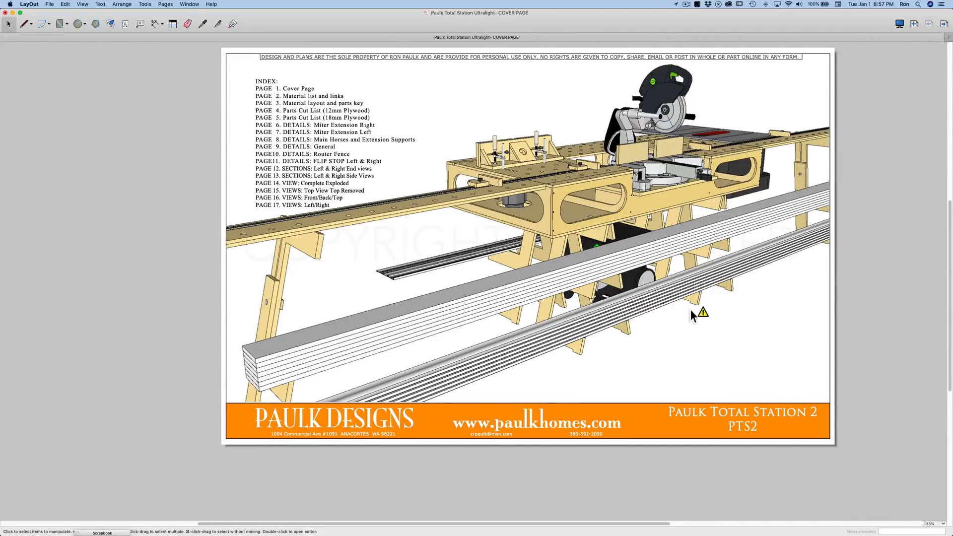
scroll("up", 3)
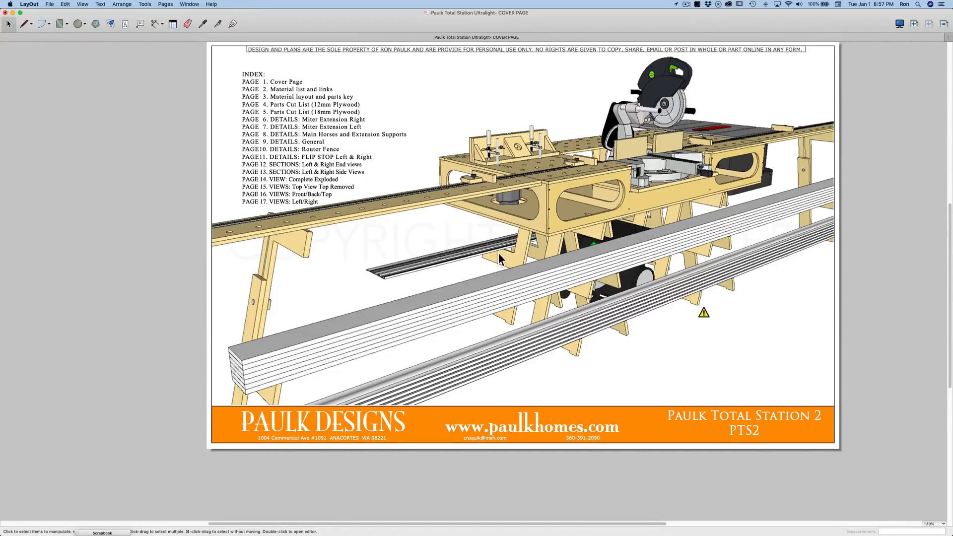
mouse_move(550, 289)
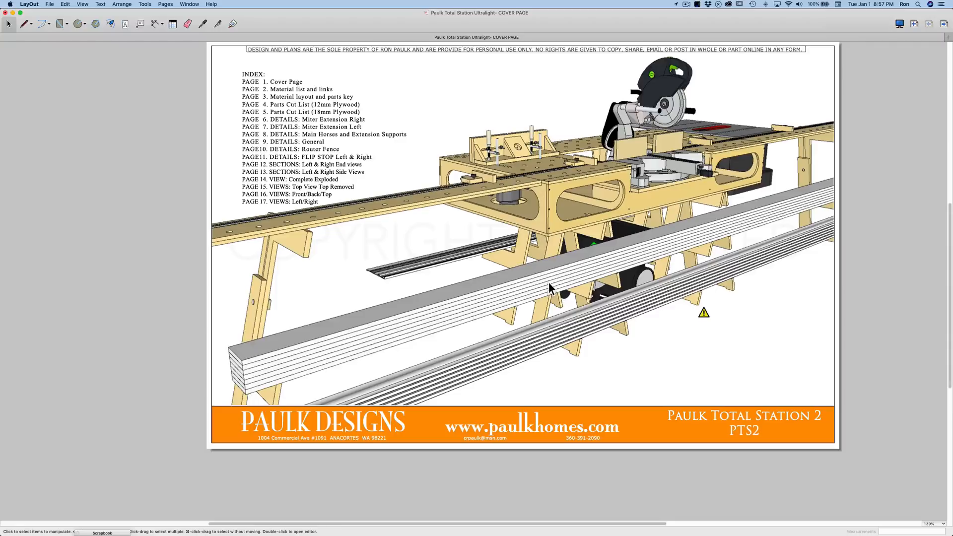
mouse_move(589, 350)
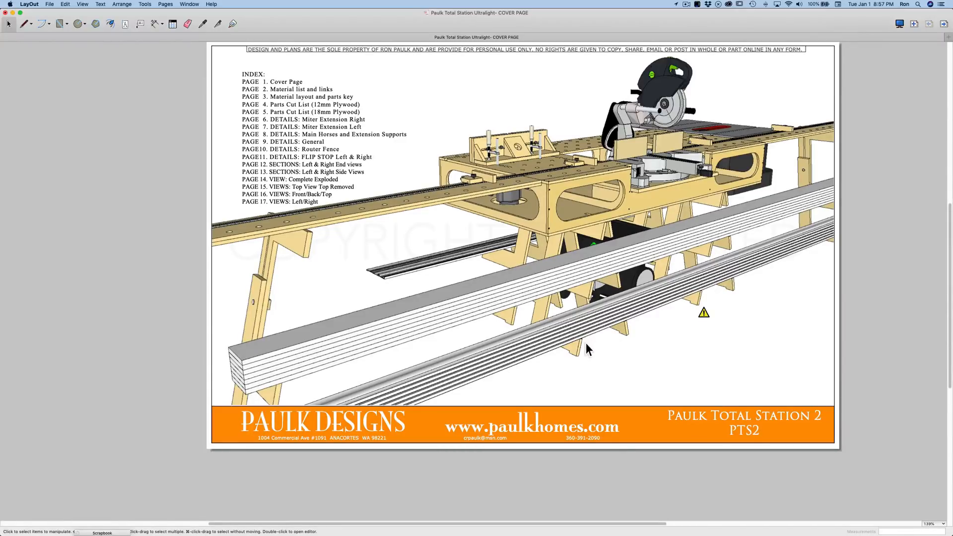
mouse_move(440, 292)
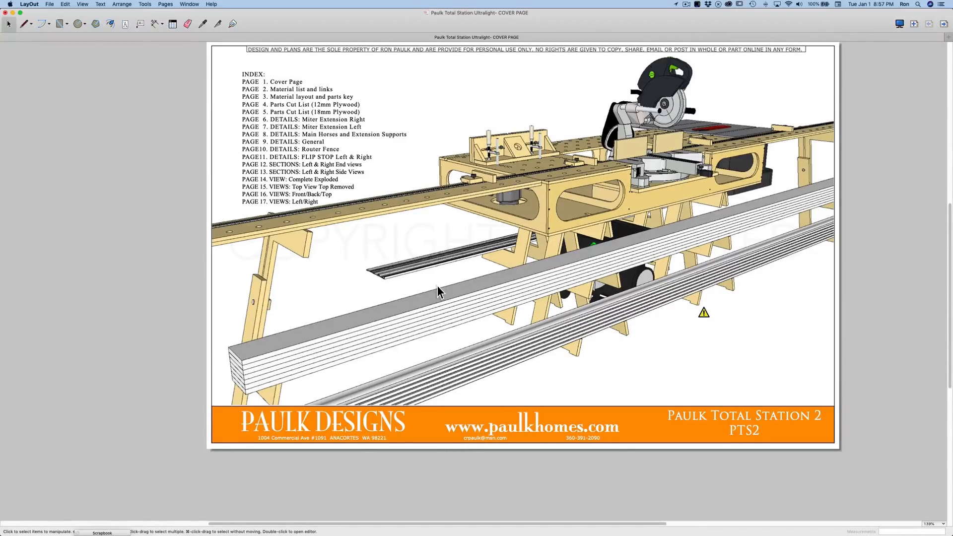